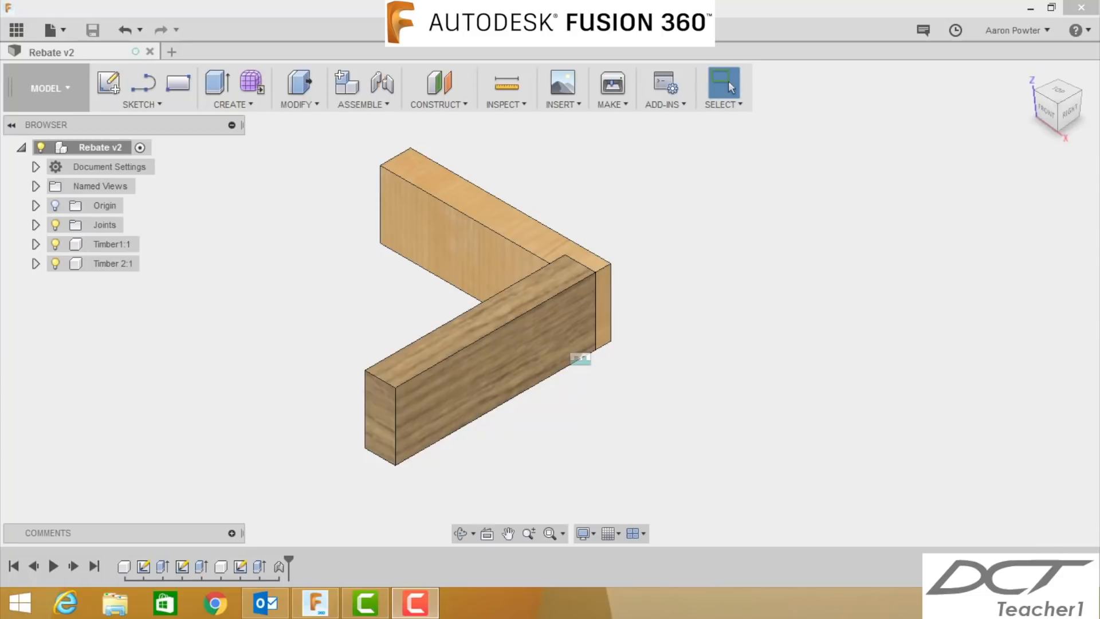
mouse_move(965, 385)
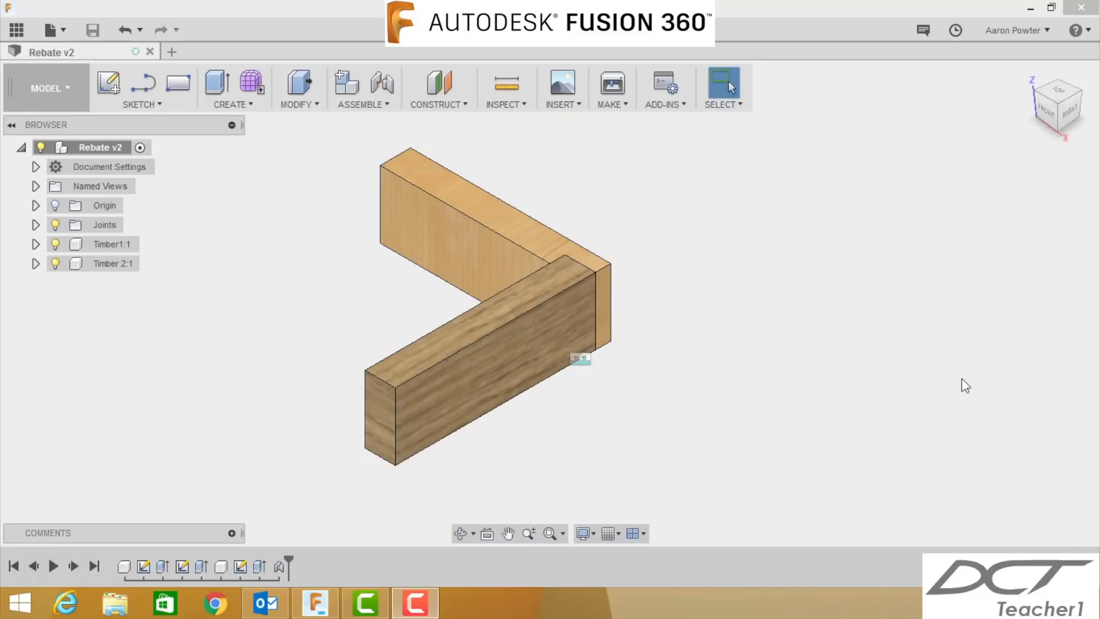
mouse_move(831, 343)
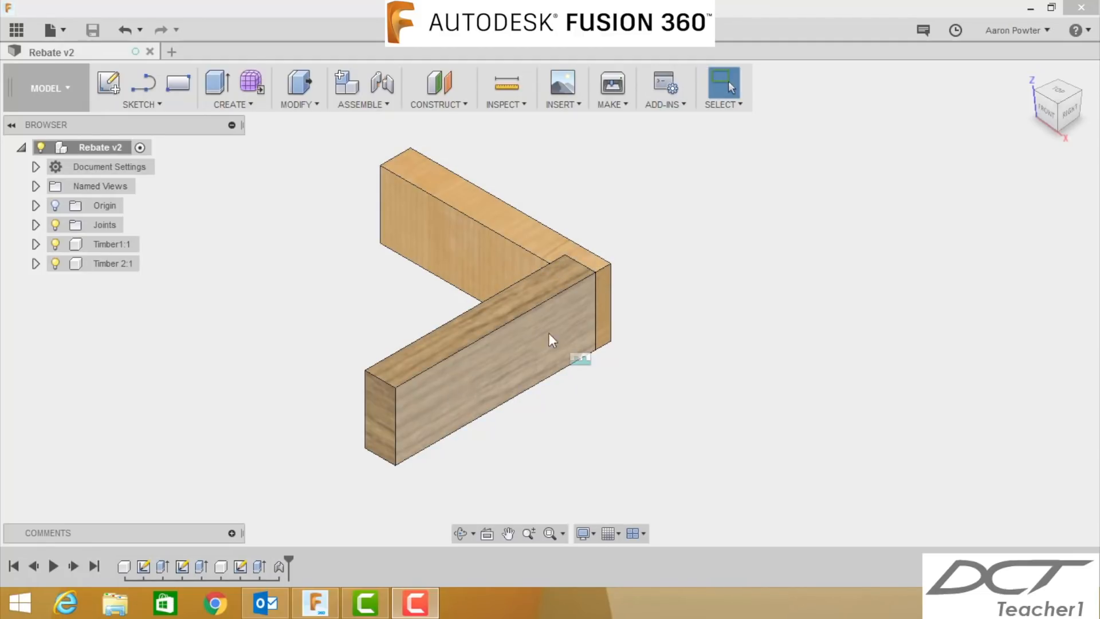
mouse_move(585, 320)
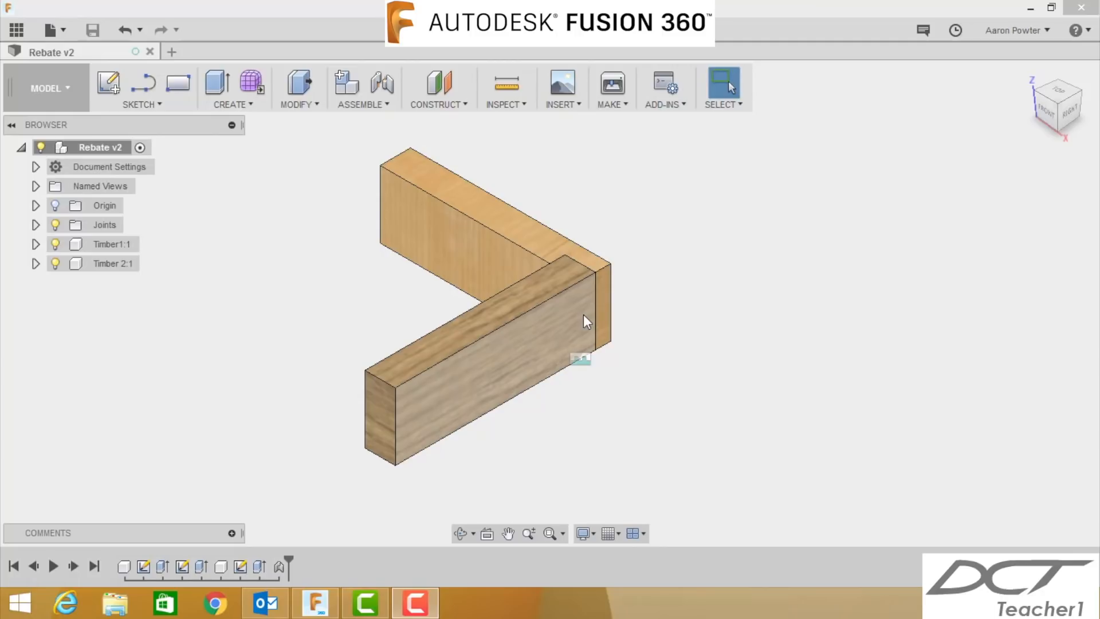
mouse_move(567, 273)
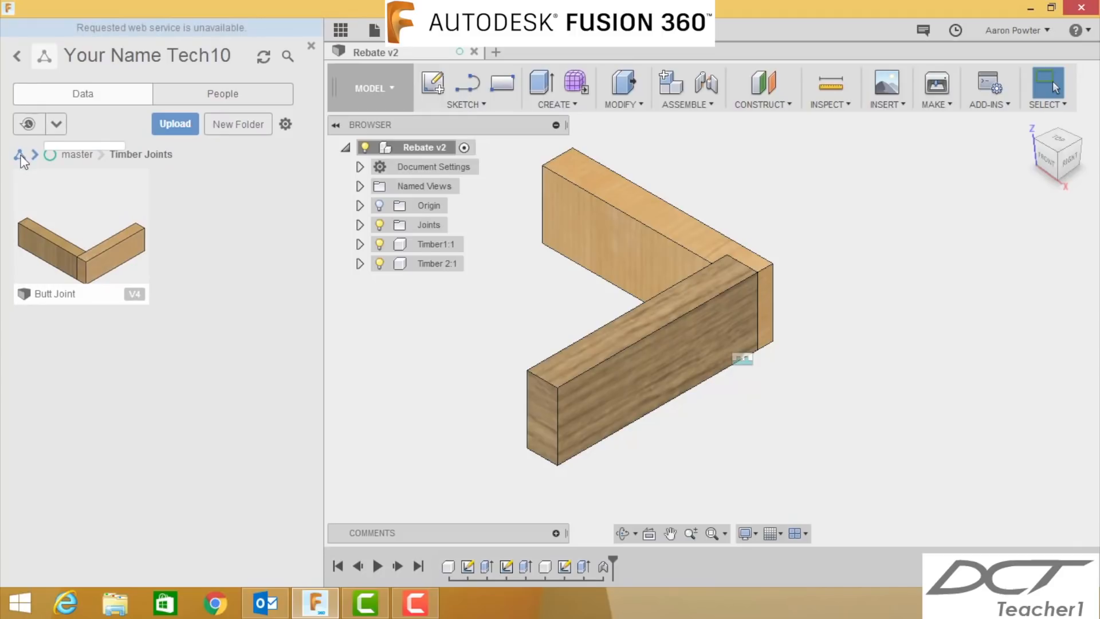
Navigate from the master project into the Timber Joints folder listing the Butt Joint design
left_click(23, 155)
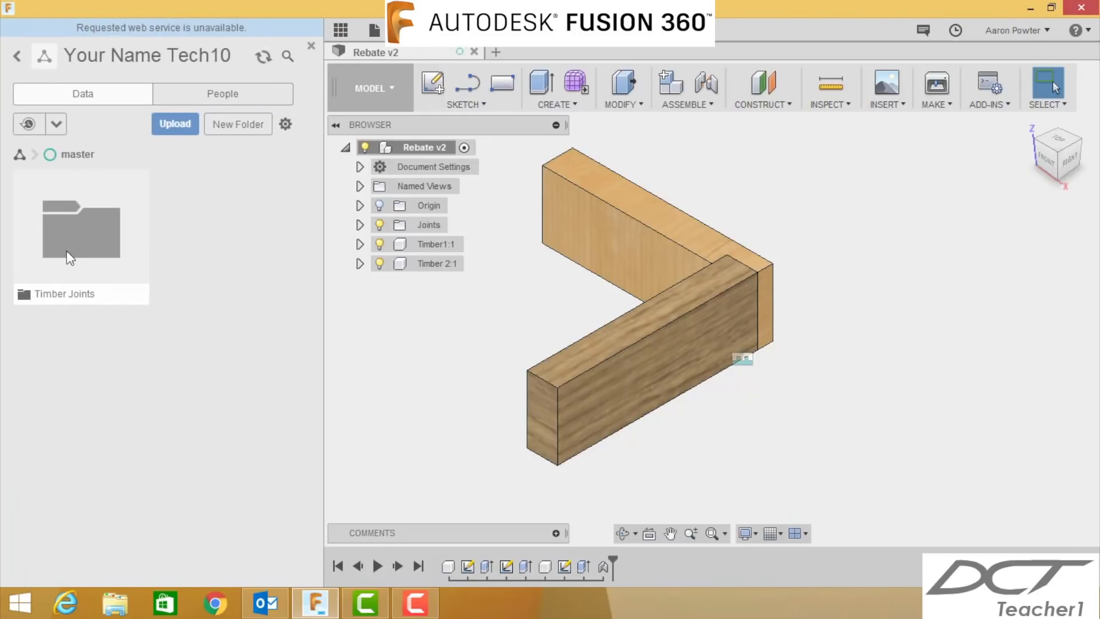
double_click(80, 228)
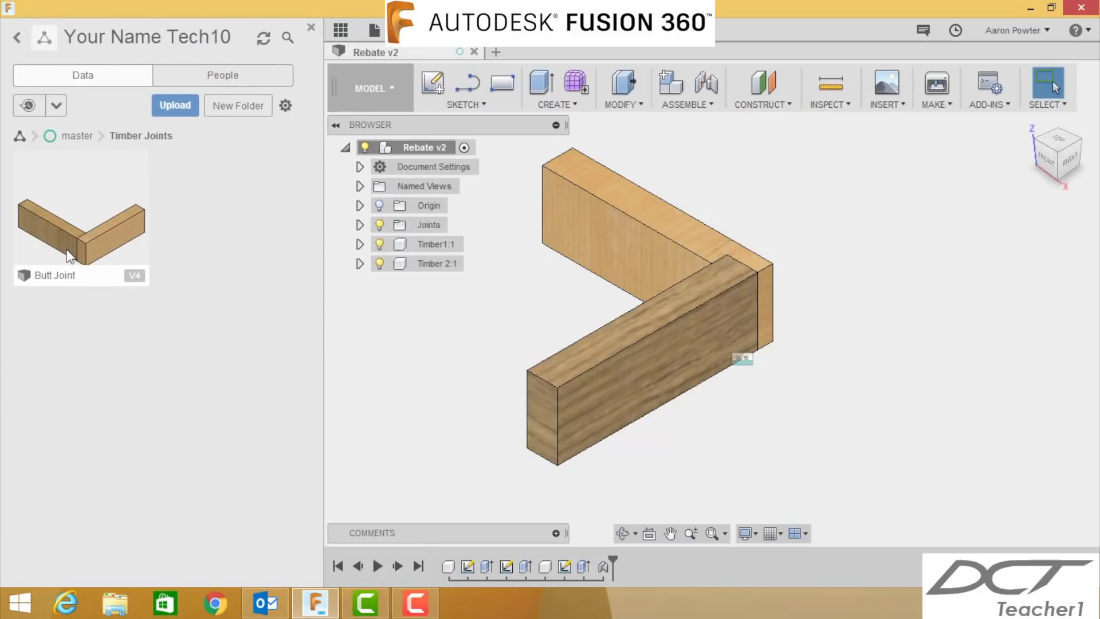
mouse_move(123, 248)
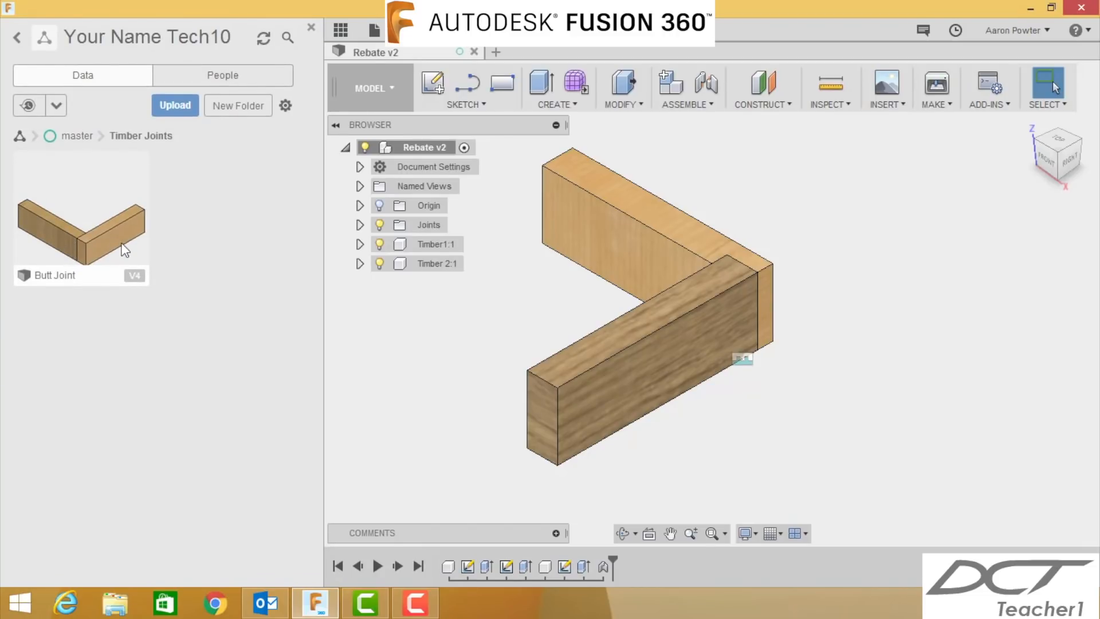
mouse_move(238, 225)
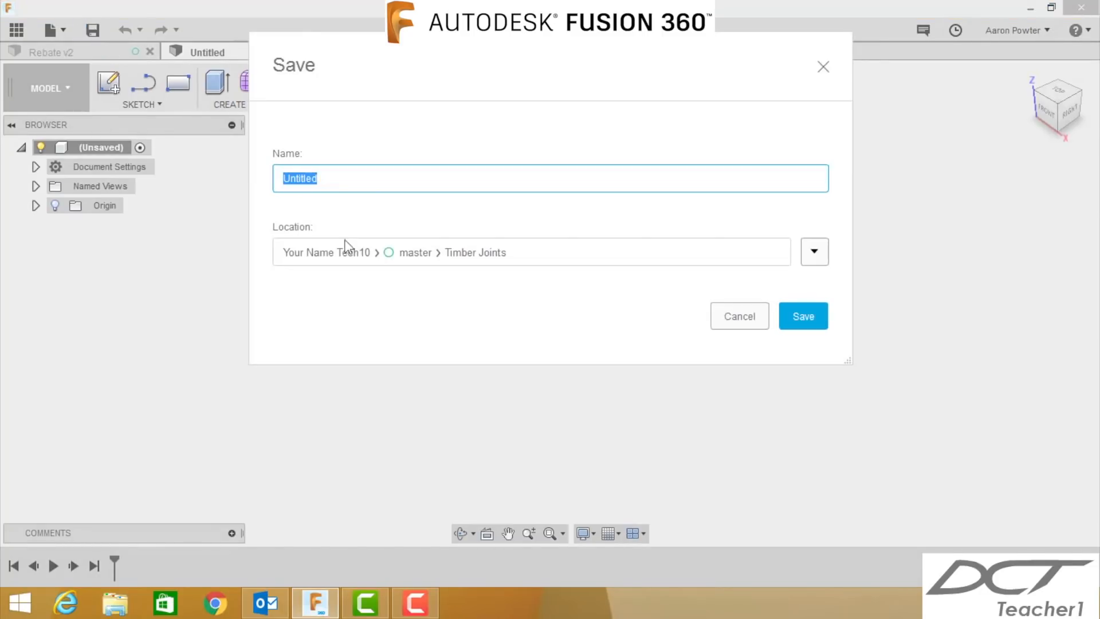
Save the new empty design as 'Rebate Joint' in Timber Joints and check it in the data panel
type("Rebate Joint")
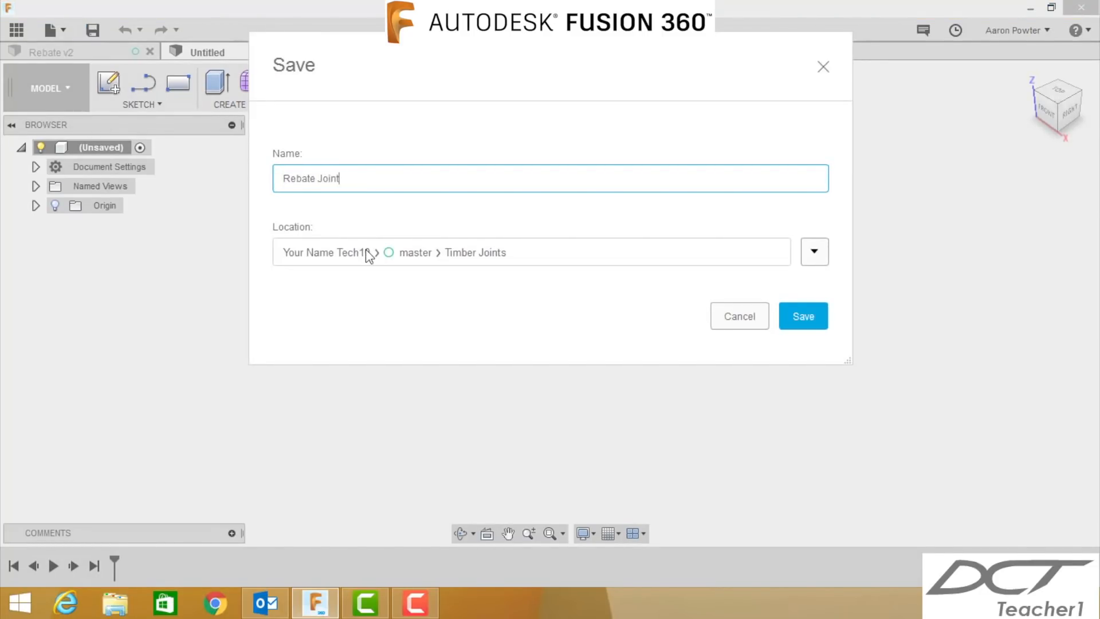
left_click(802, 316)
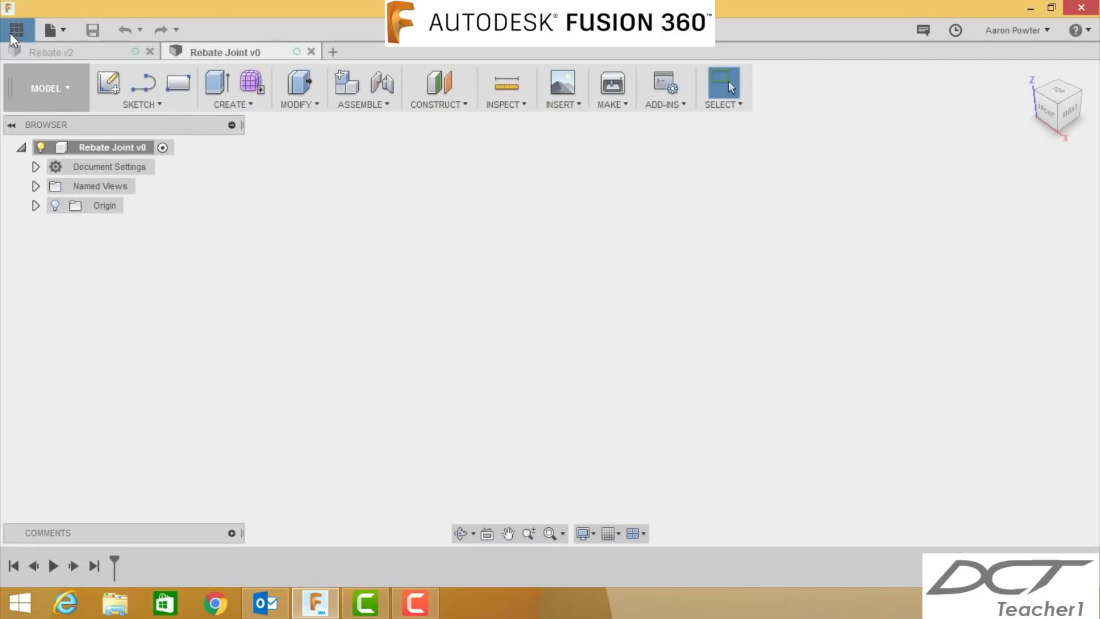
left_click(15, 30)
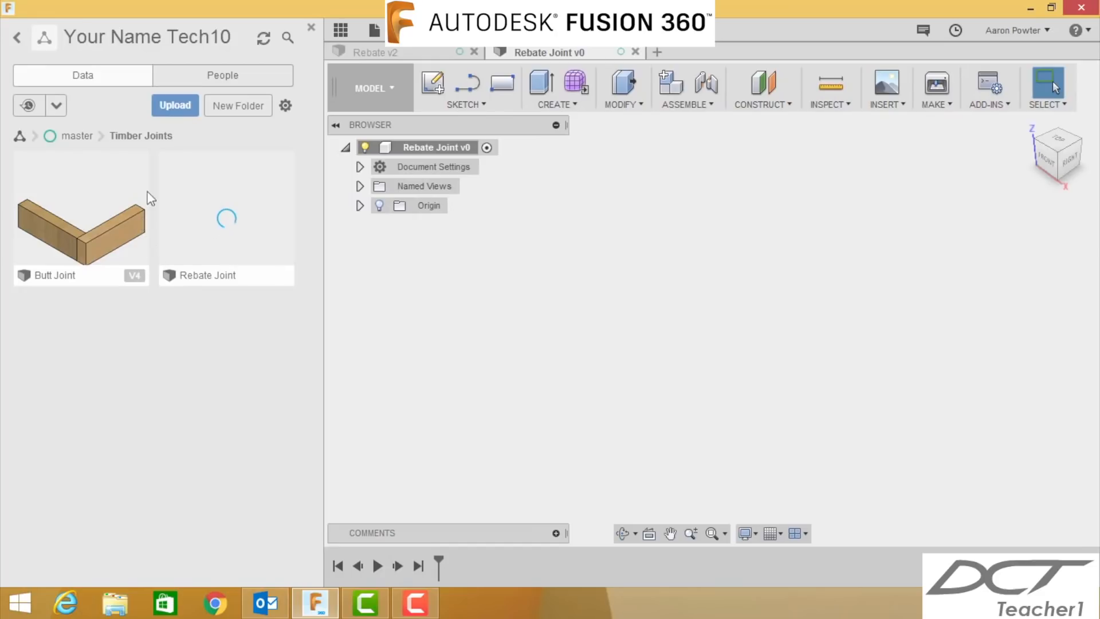
mouse_move(340, 31)
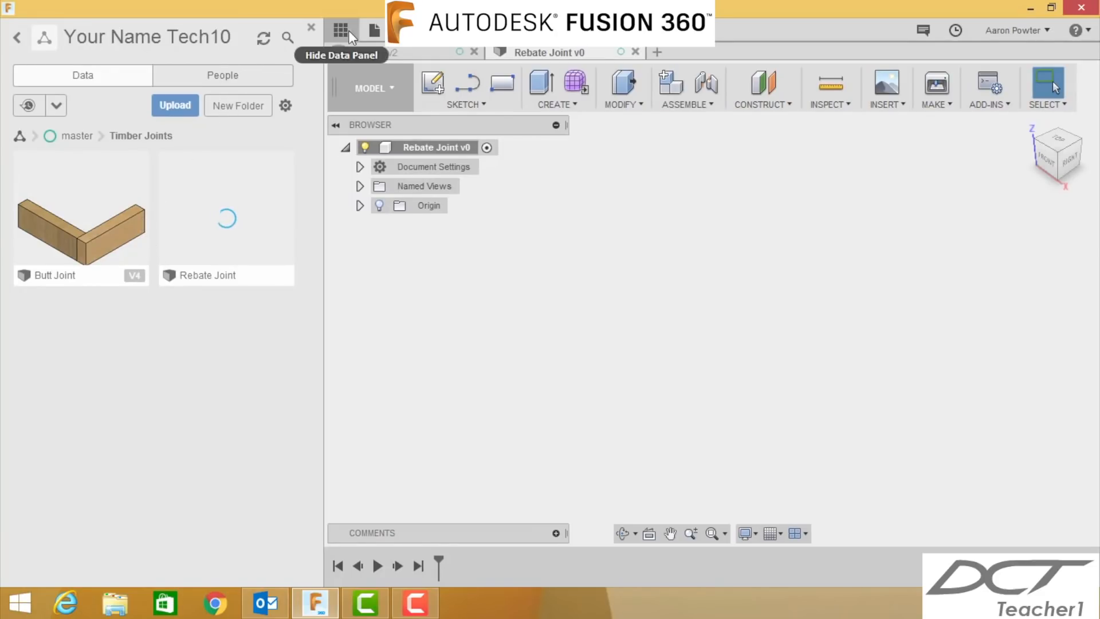
left_click(341, 31)
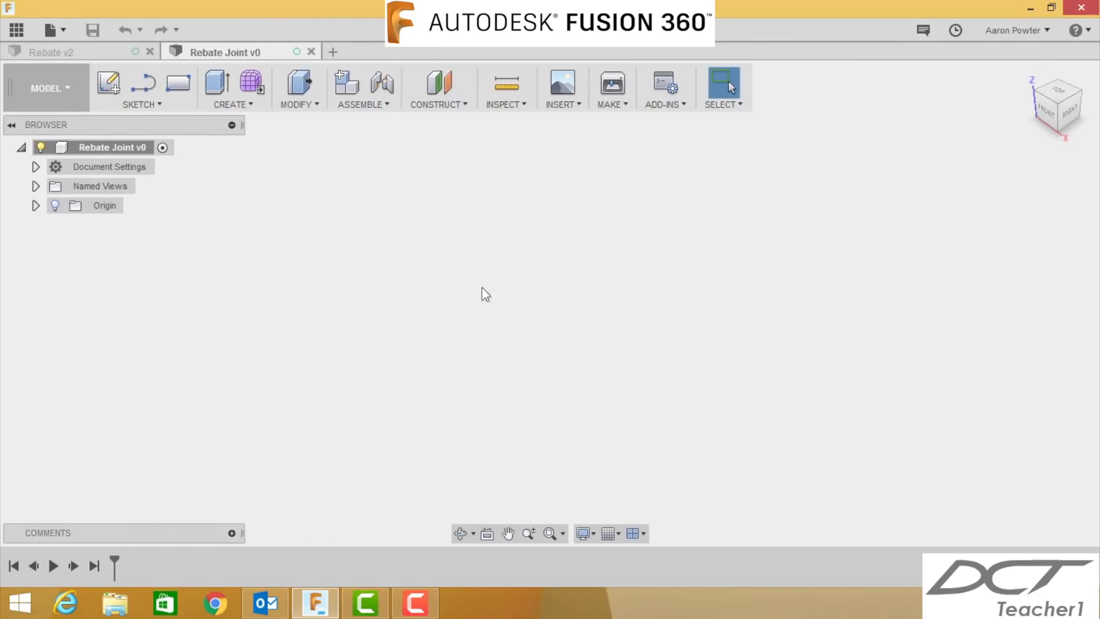
mouse_move(467, 299)
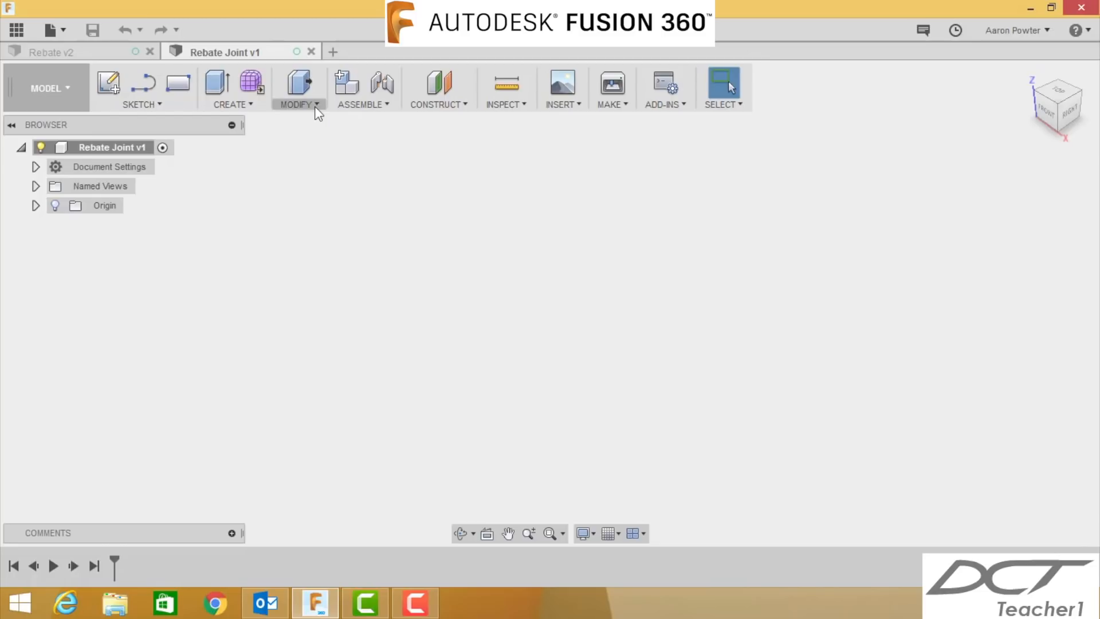
Add a user parameter Length of 125 mm in Change Parameters
left_click(296, 104)
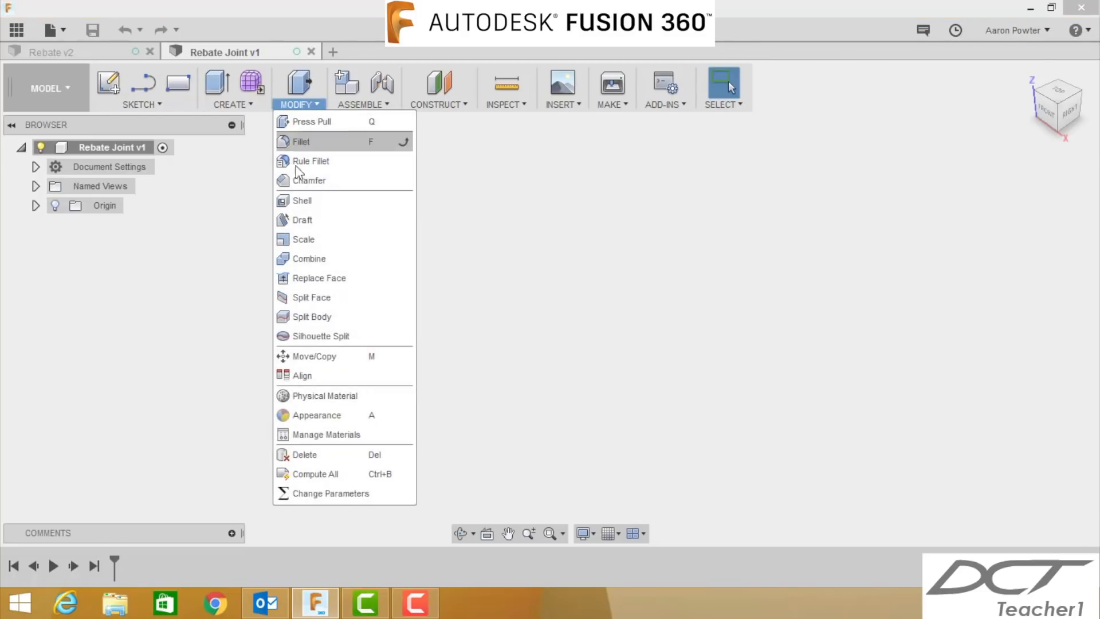
left_click(319, 506)
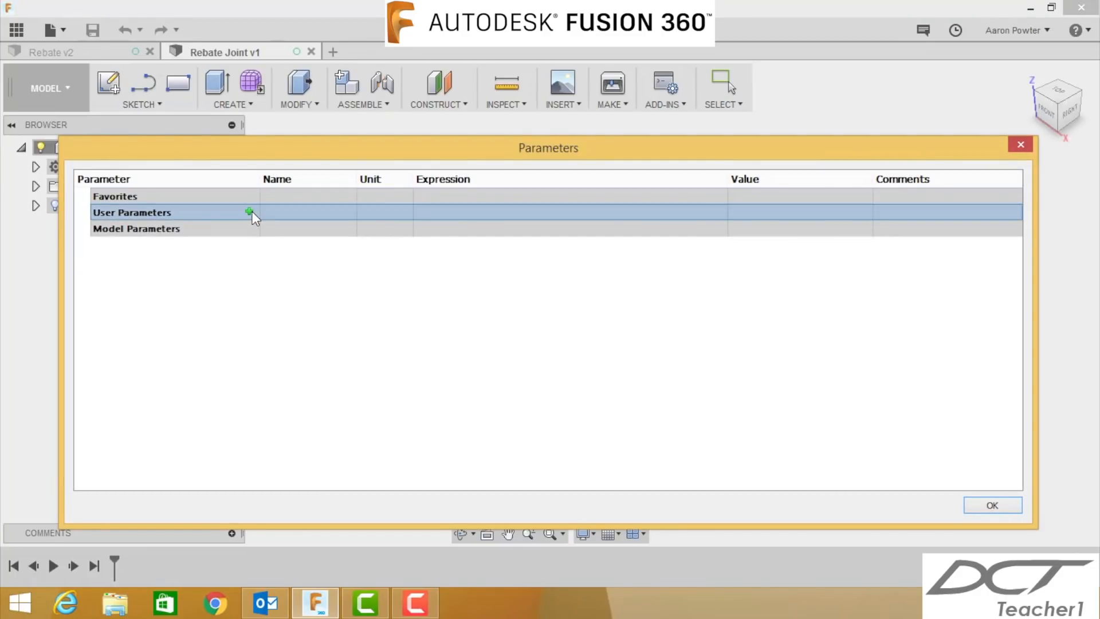
left_click(249, 212)
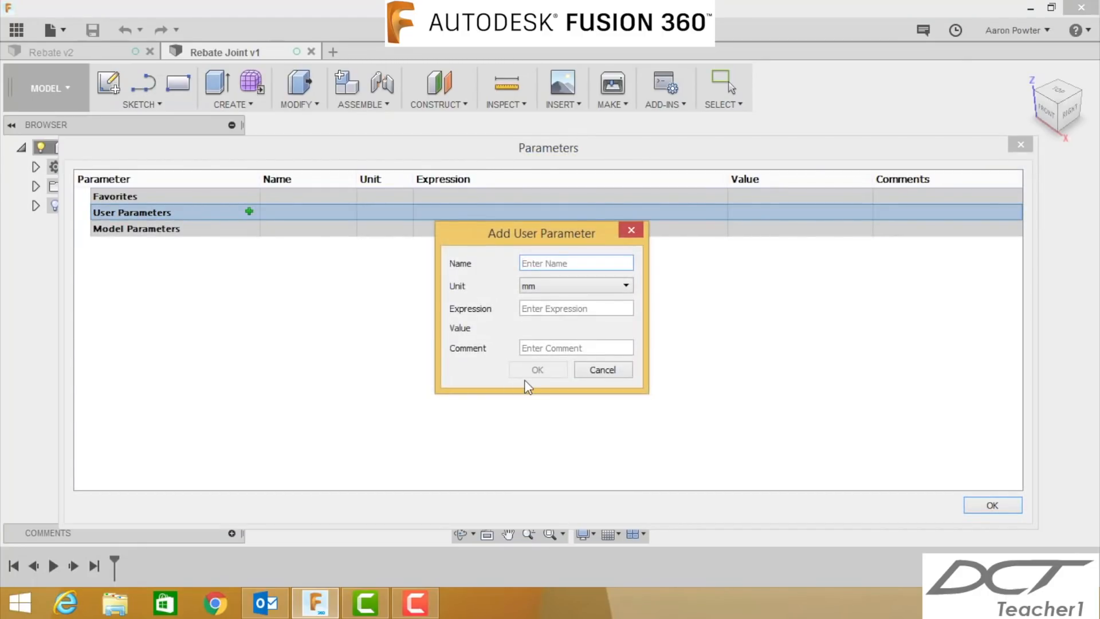
type("Length")
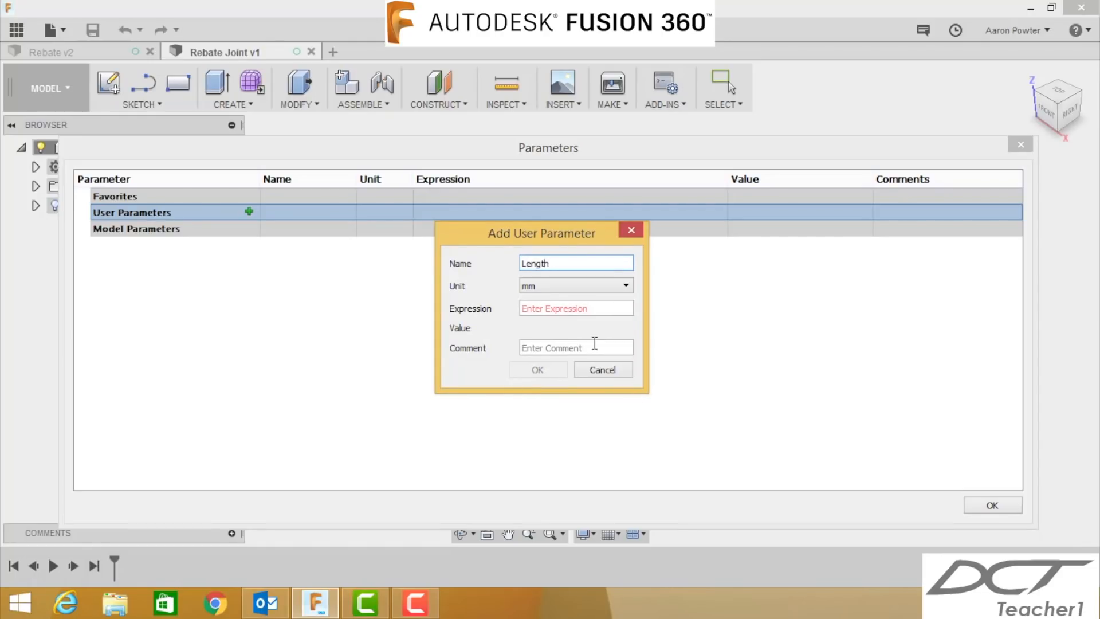
type("125")
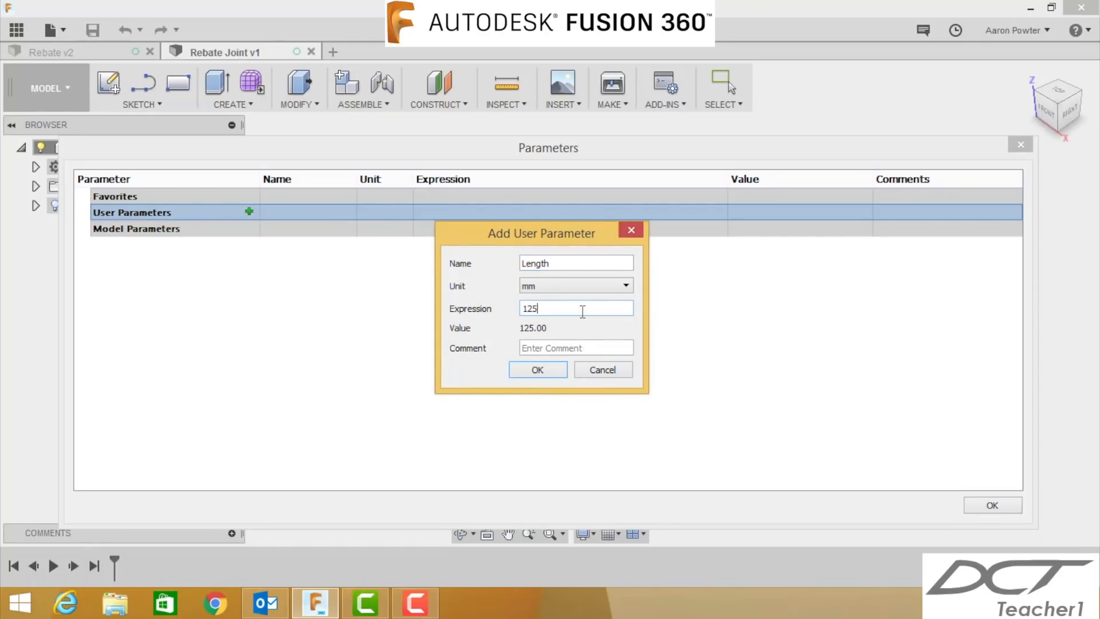
left_click(538, 369)
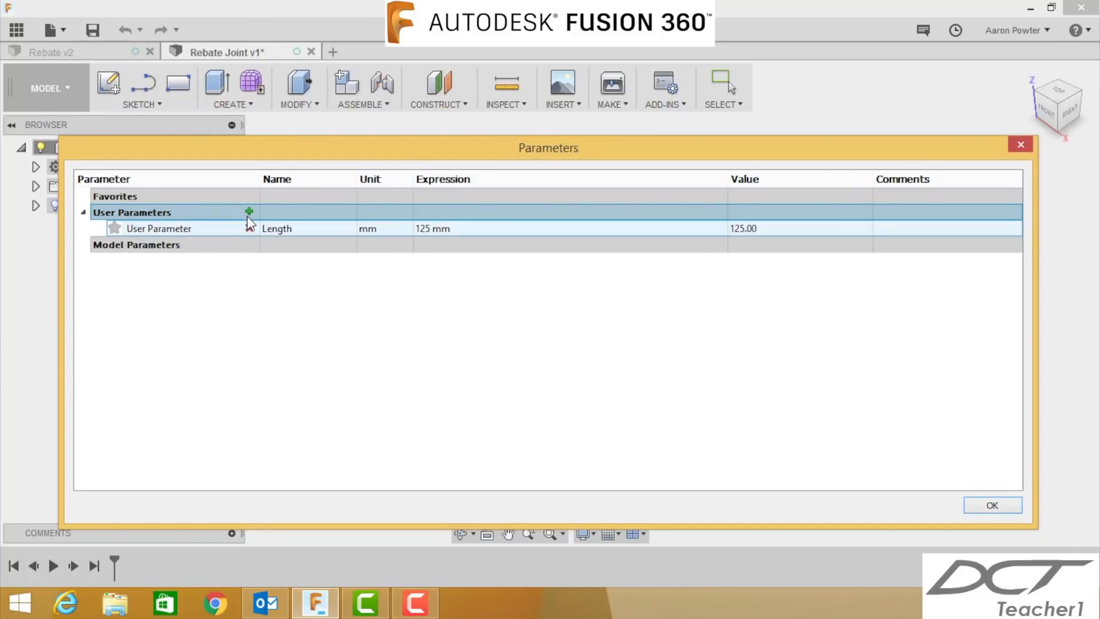
Add user parameters Width 42 mm and Thickness 19 mm and confirm the parameter table
left_click(249, 212)
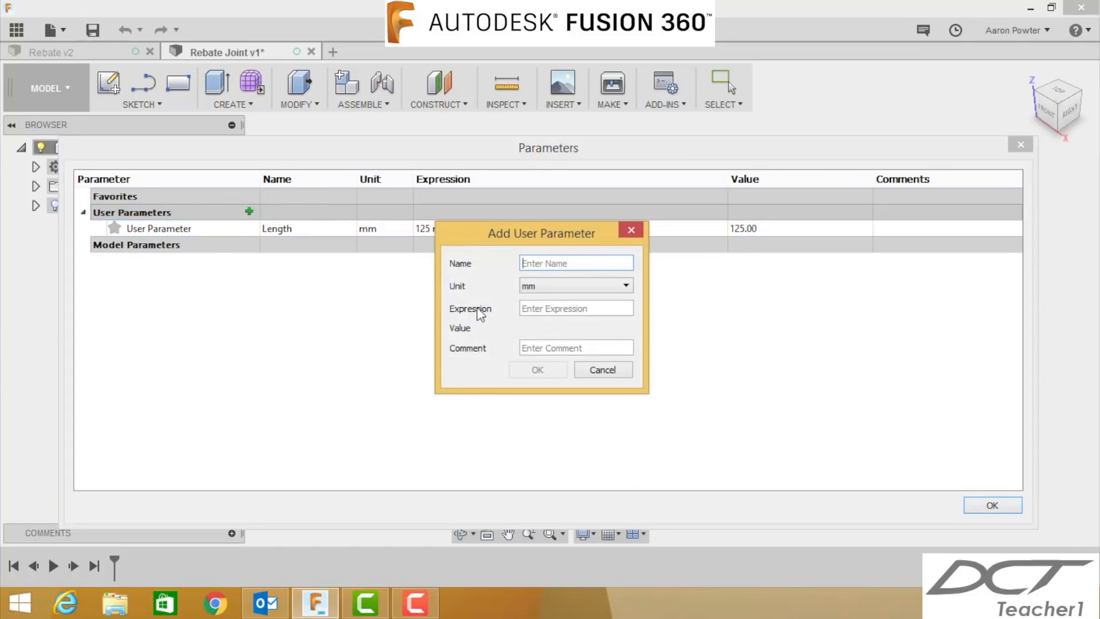
type("Width")
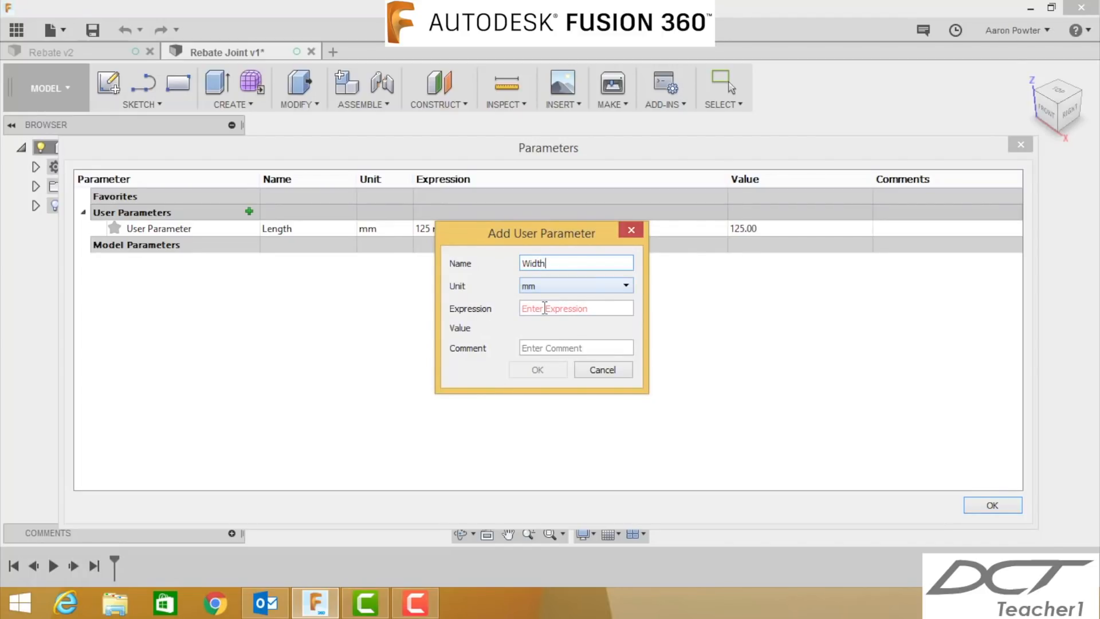
type("42.00")
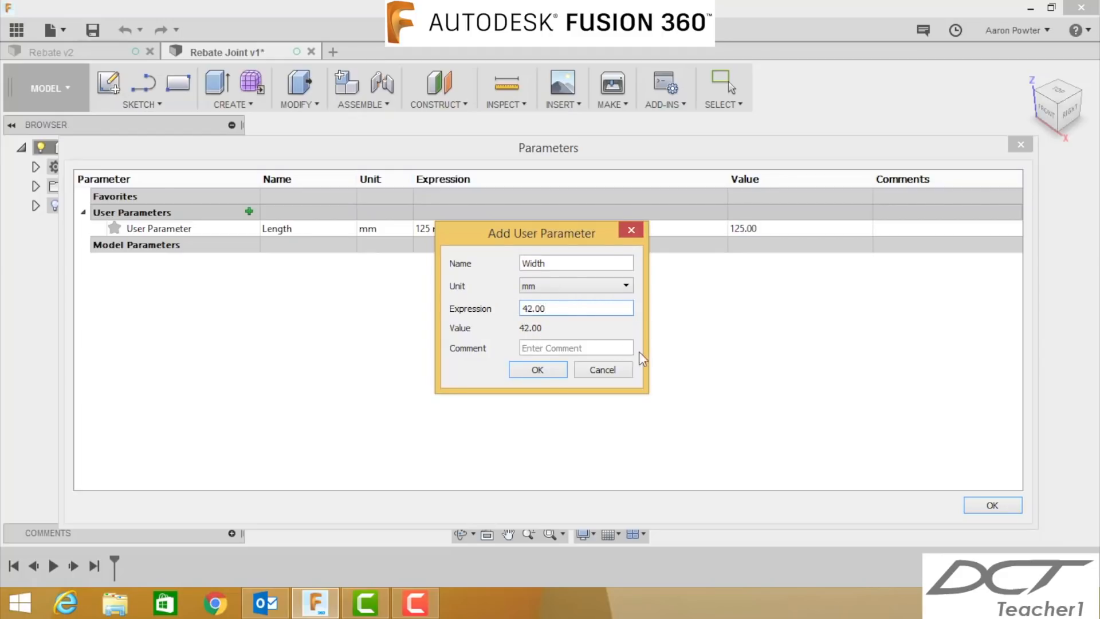
left_click(537, 370)
type("Thickness")
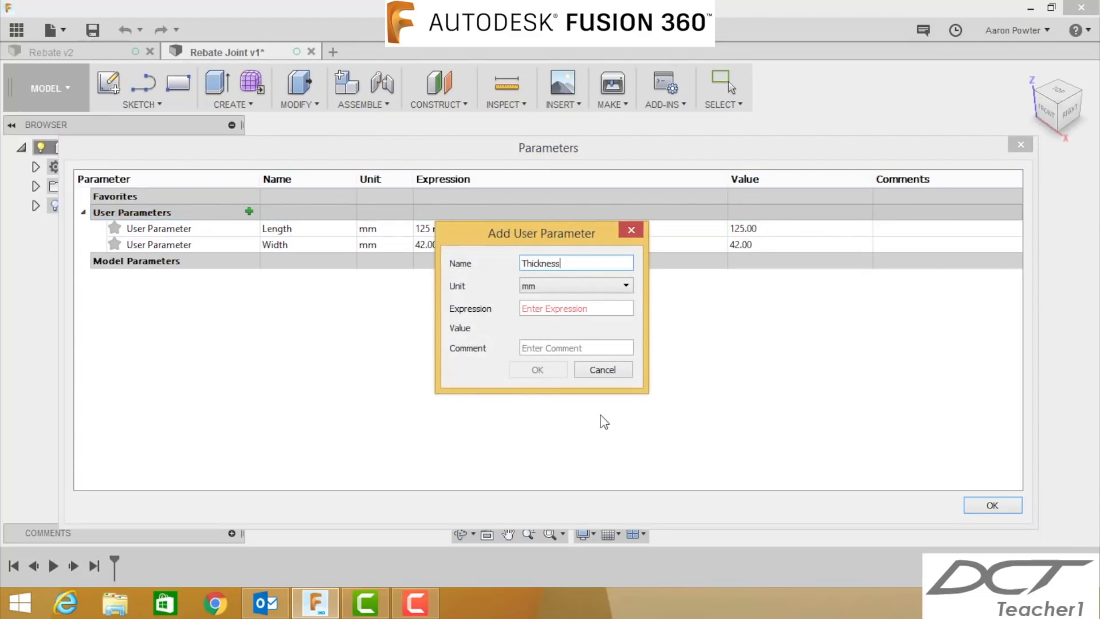
type("19")
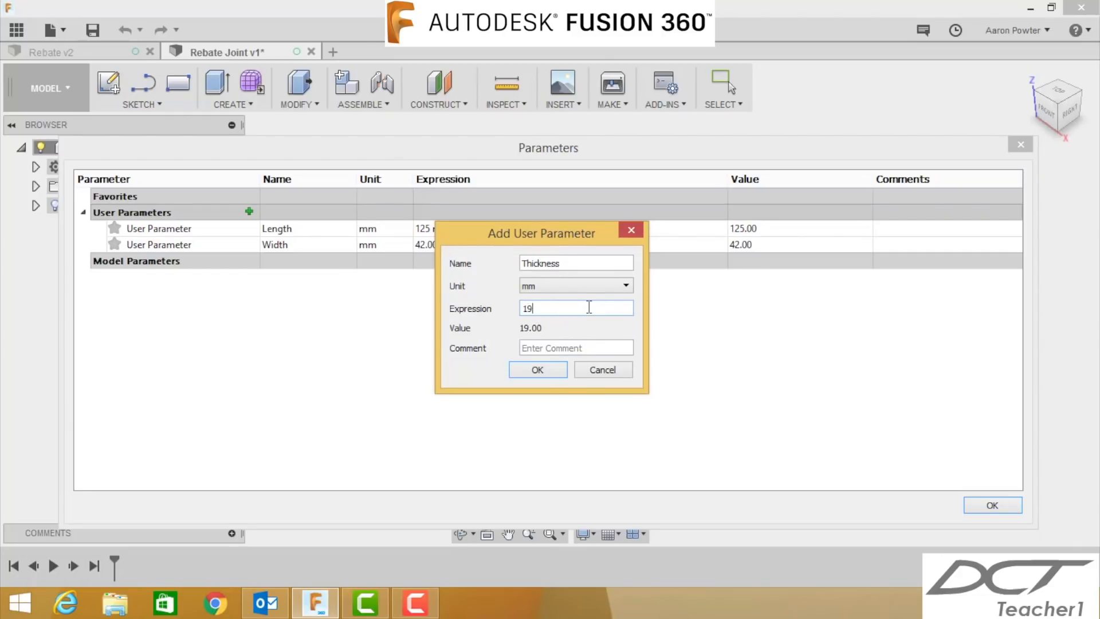
type(".00")
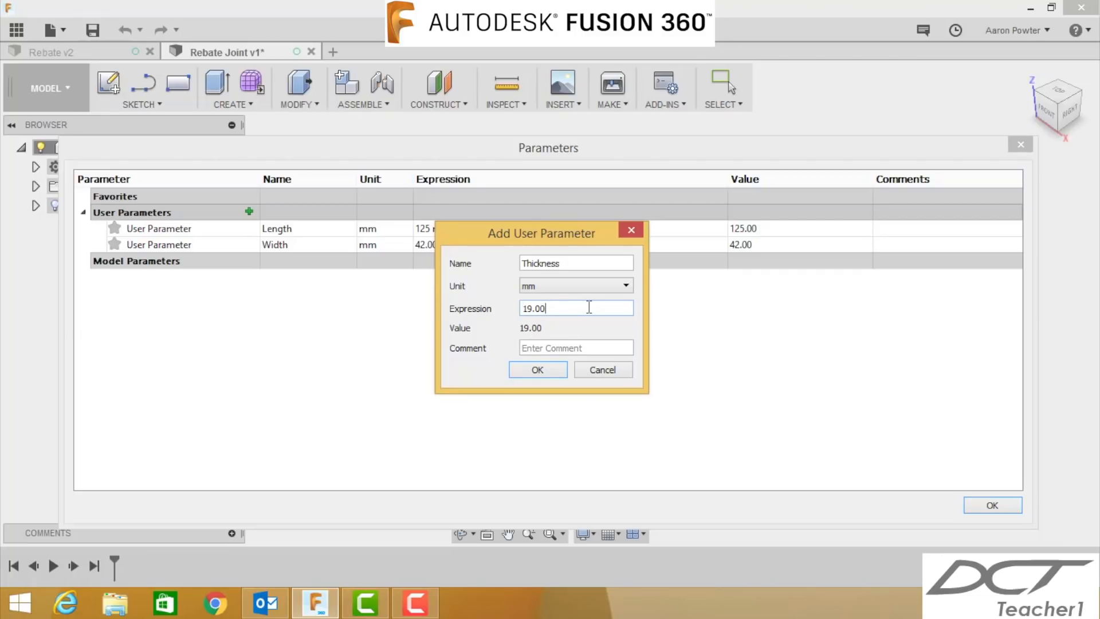
left_click(538, 369)
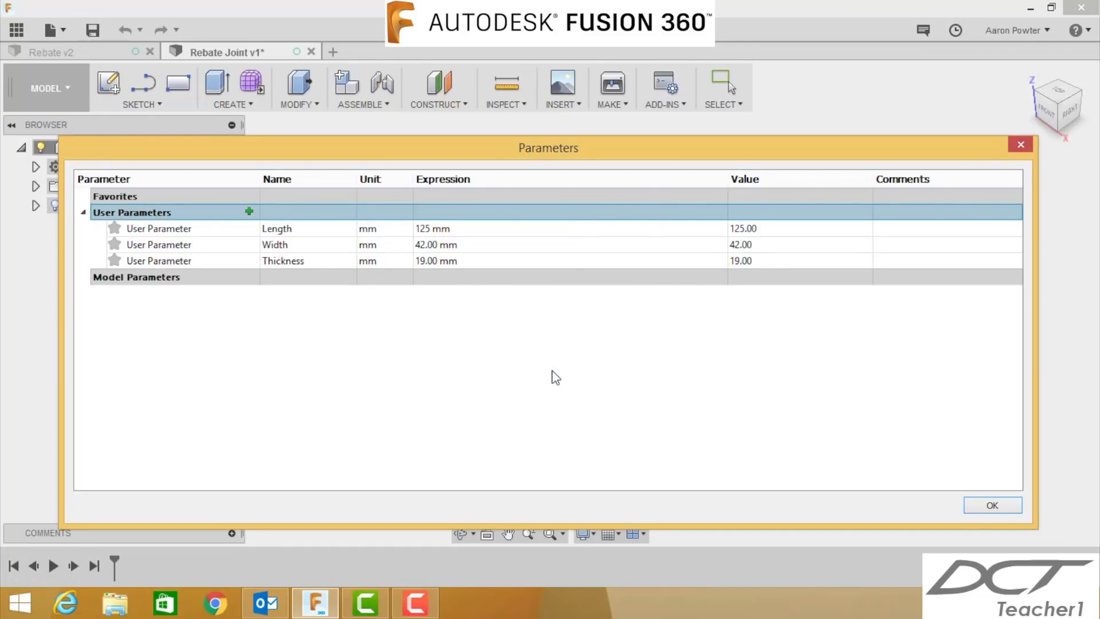
left_click(993, 505)
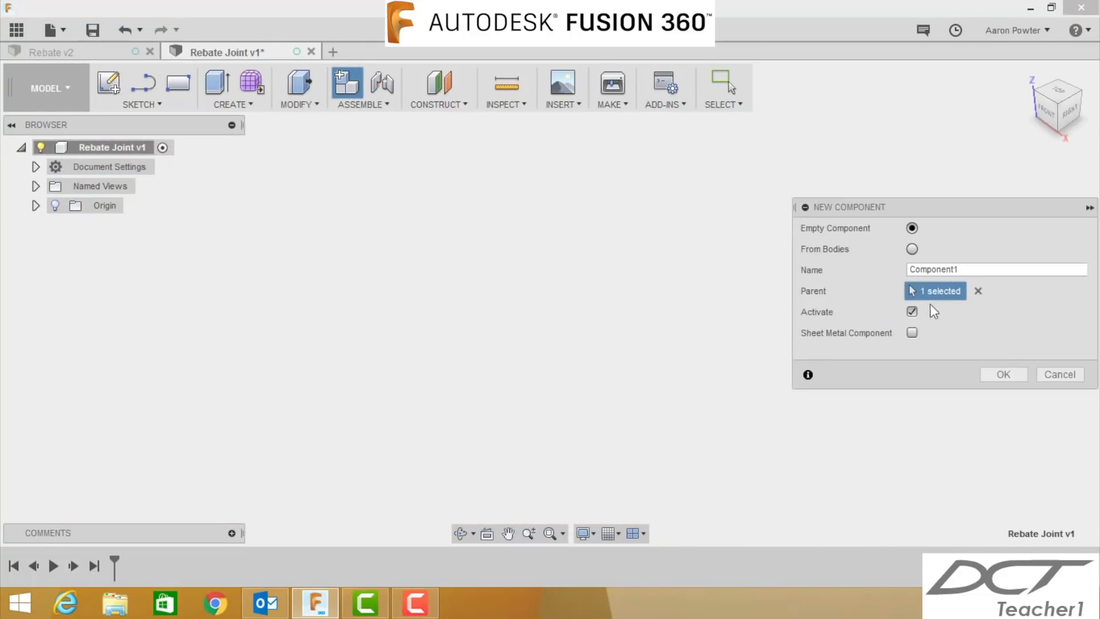
Create an empty component named Timber1 with the root design as its parent
left_click(978, 290)
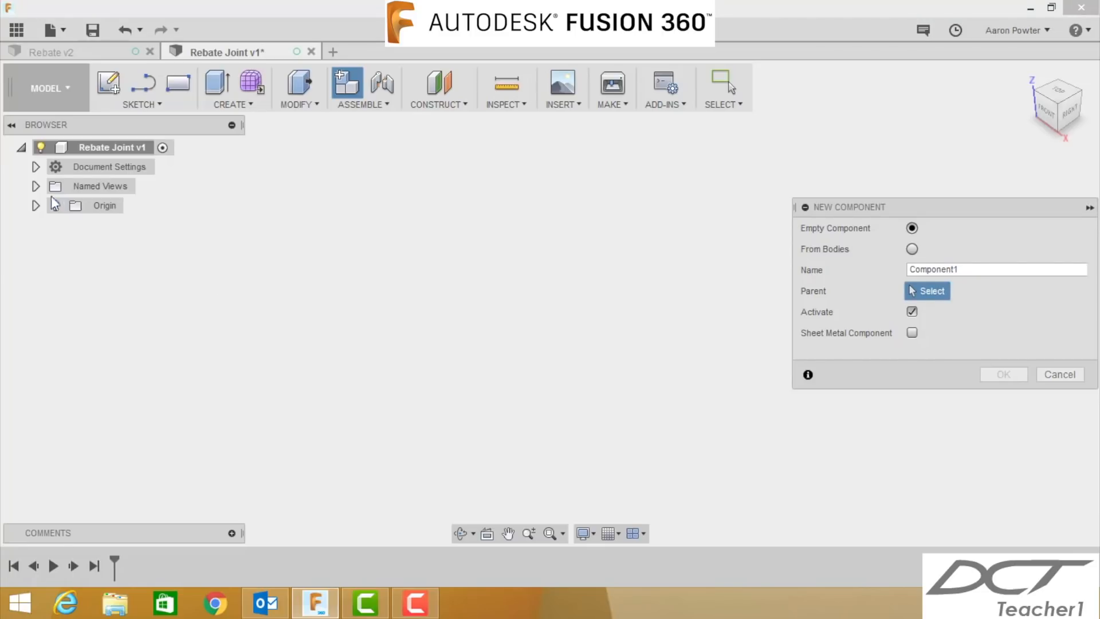
left_click(112, 148)
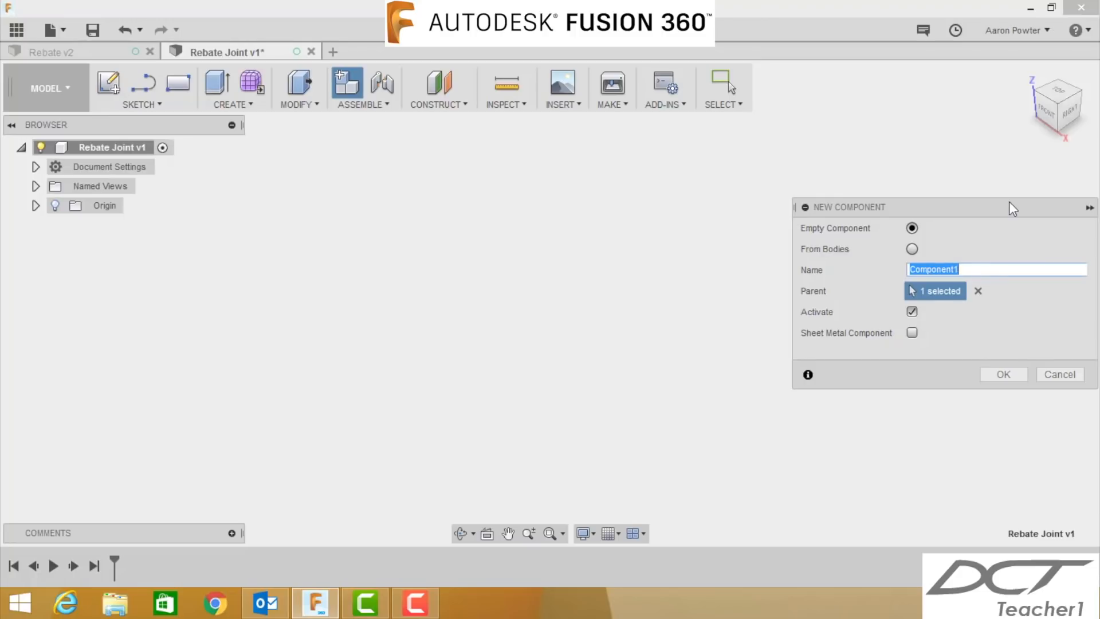
type("Timber1")
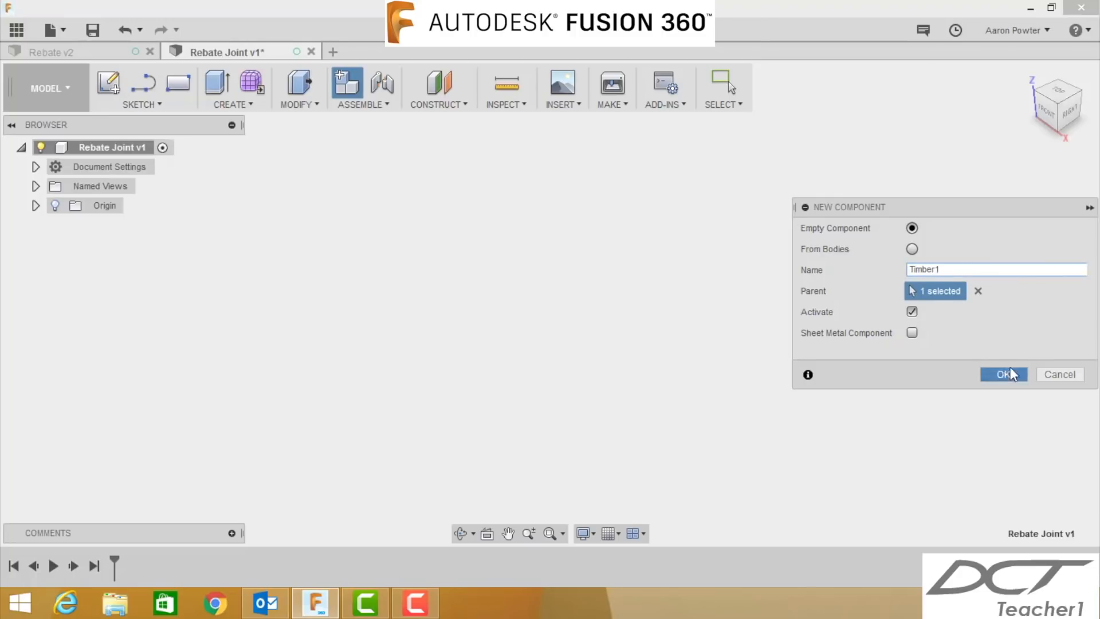
left_click(1004, 374)
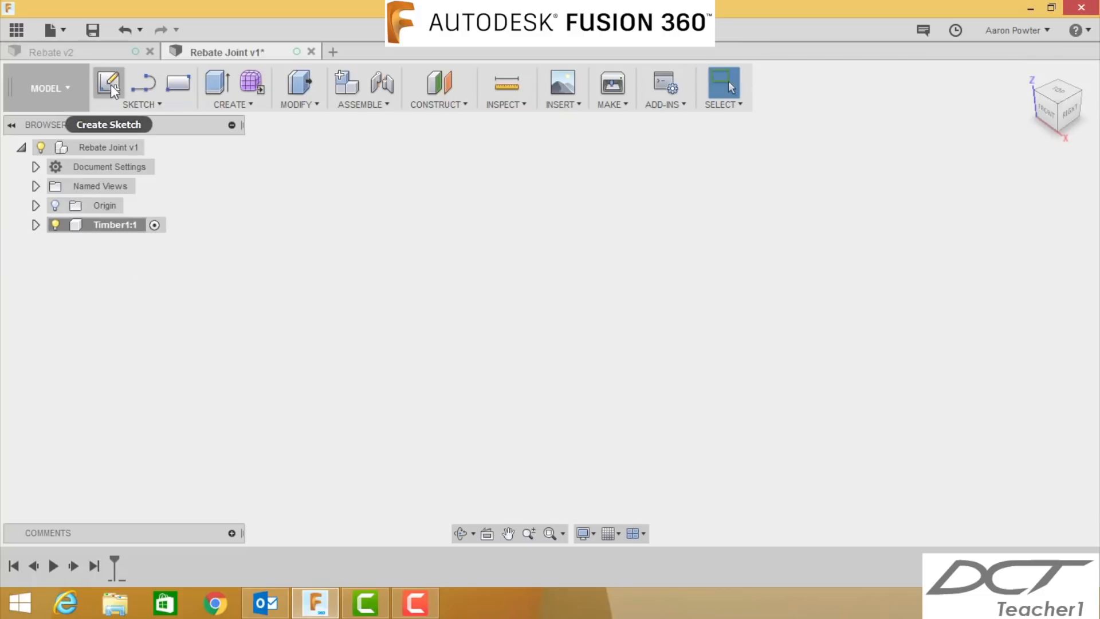
Sketch a two-point rectangle dimensioned by the Length and Width parameters and finish the sketch
left_click(109, 86)
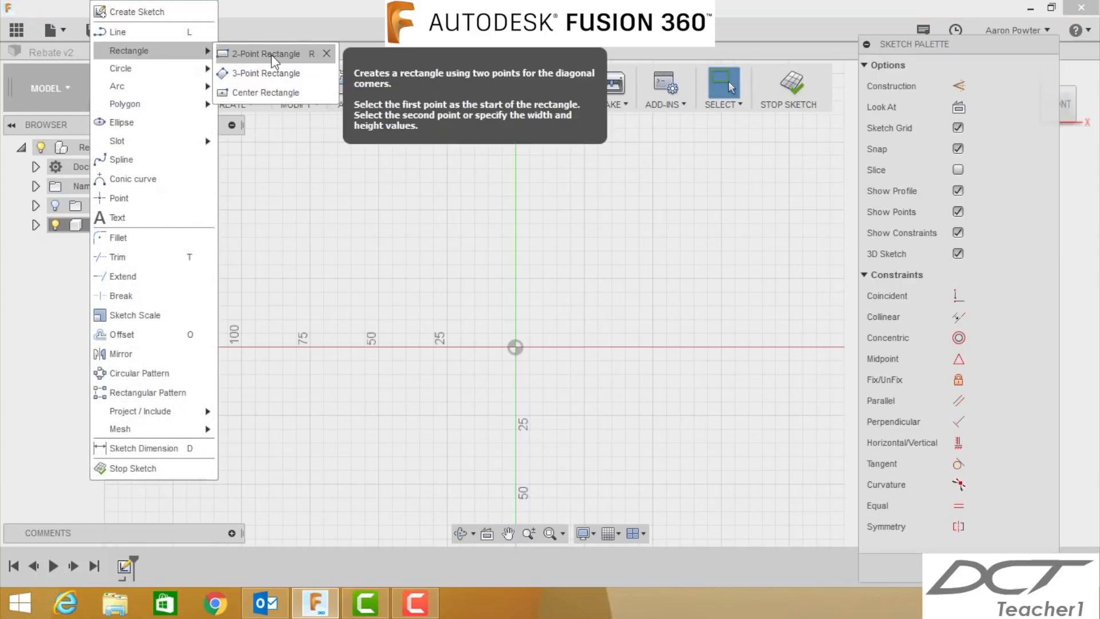
left_click(265, 54)
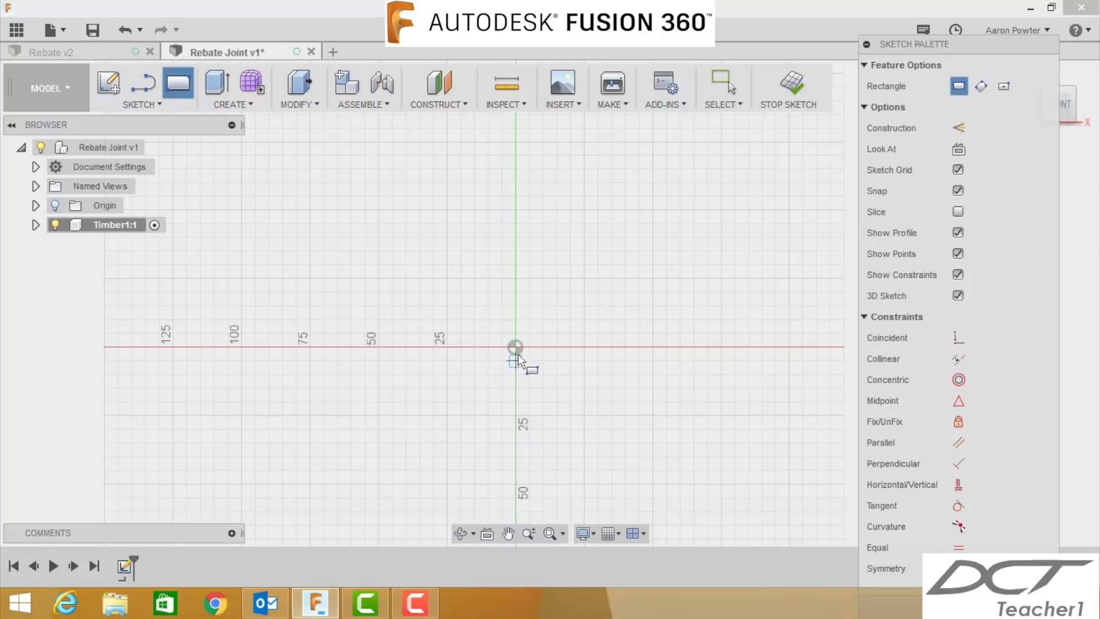
left_click_drag(516, 347, 260, 330)
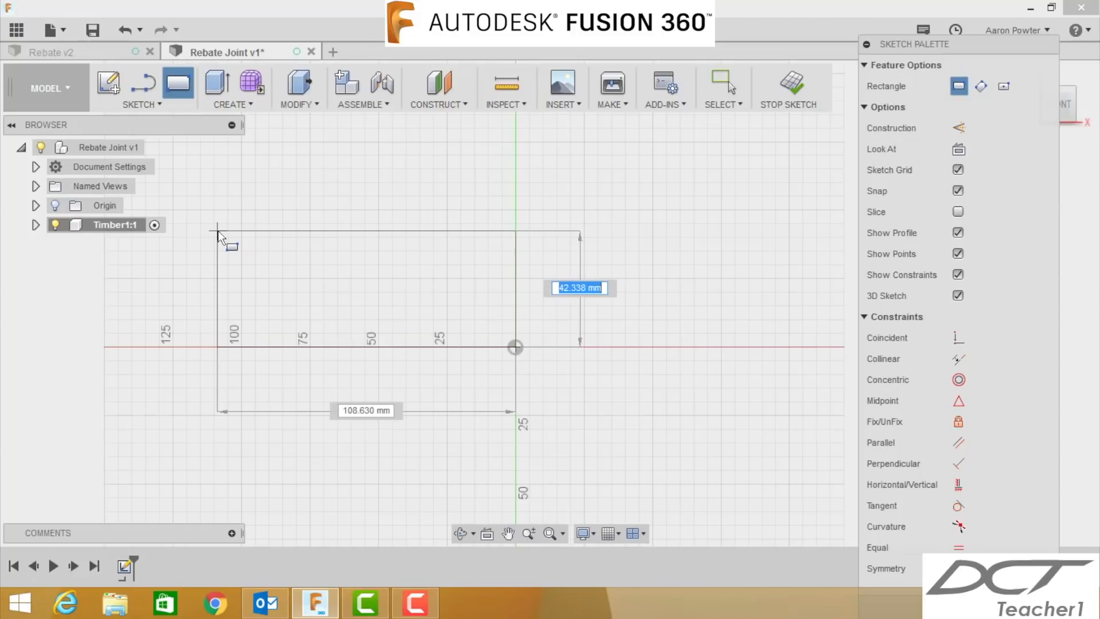
type("w")
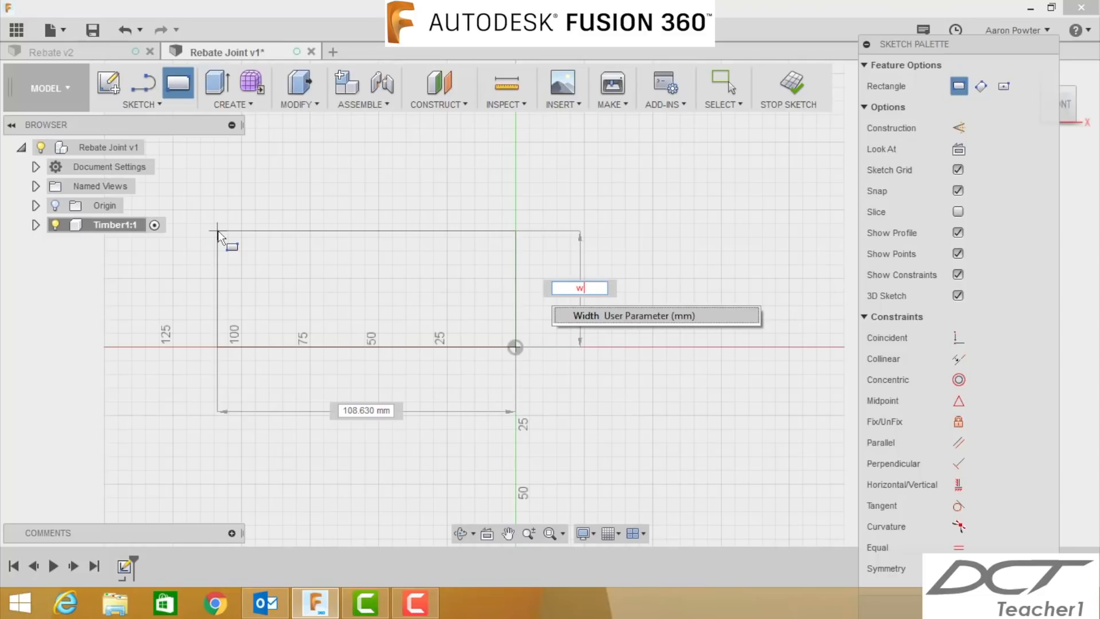
type("Width")
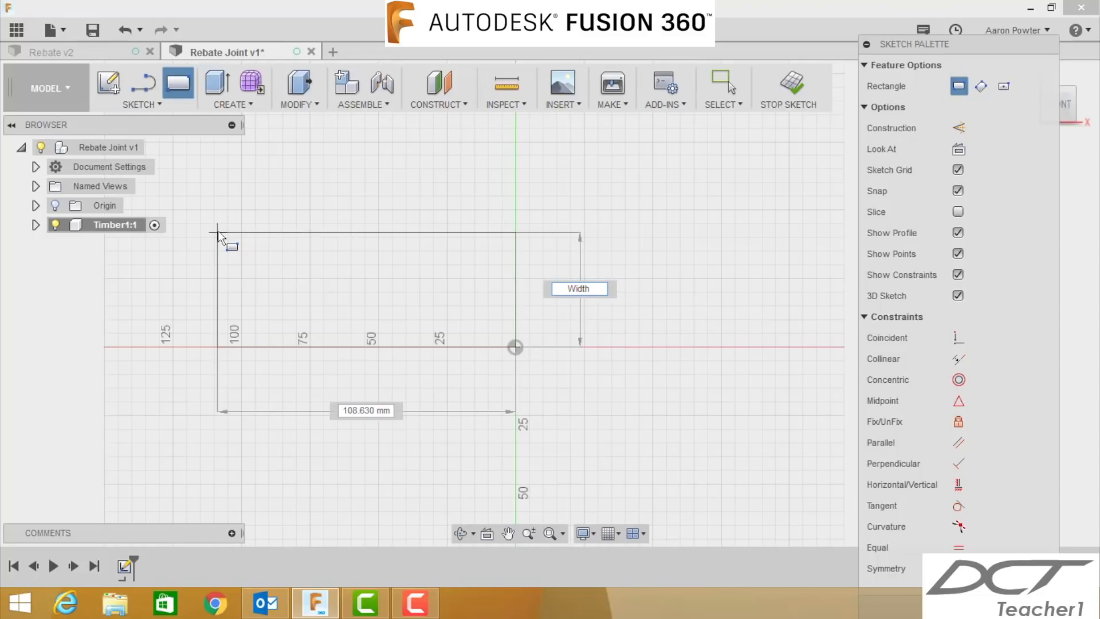
left_click(365, 410)
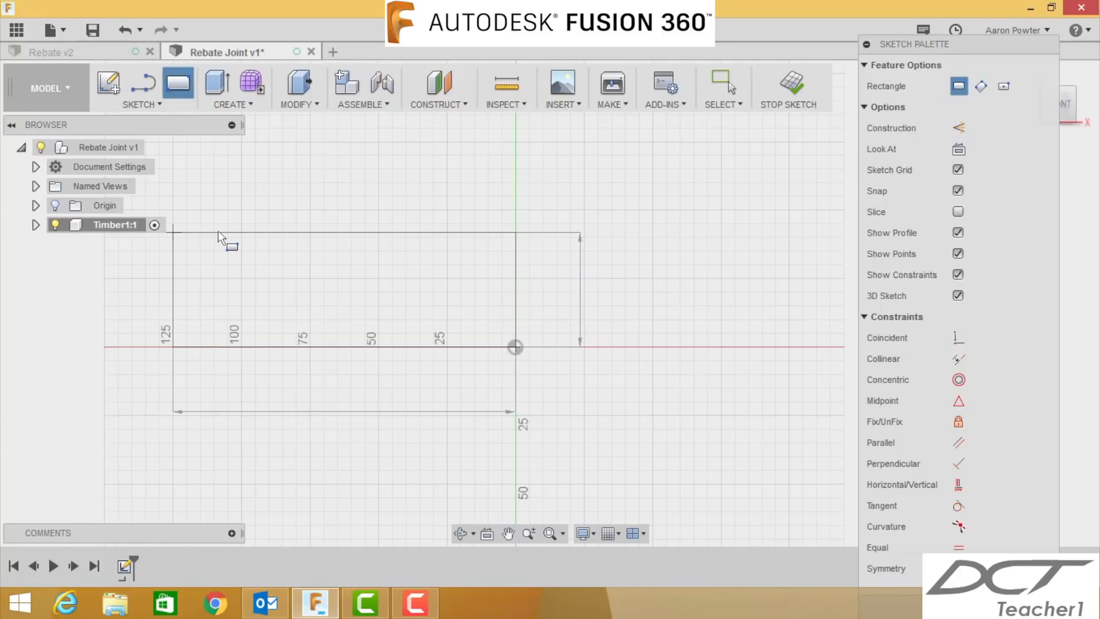
left_click(723, 83)
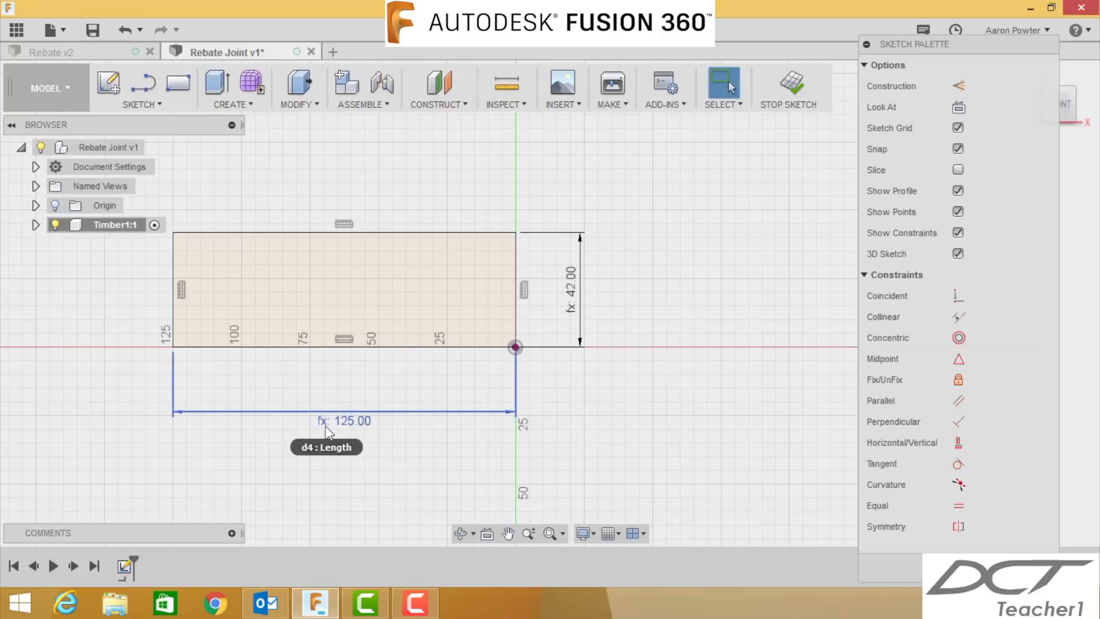
left_click(298, 88)
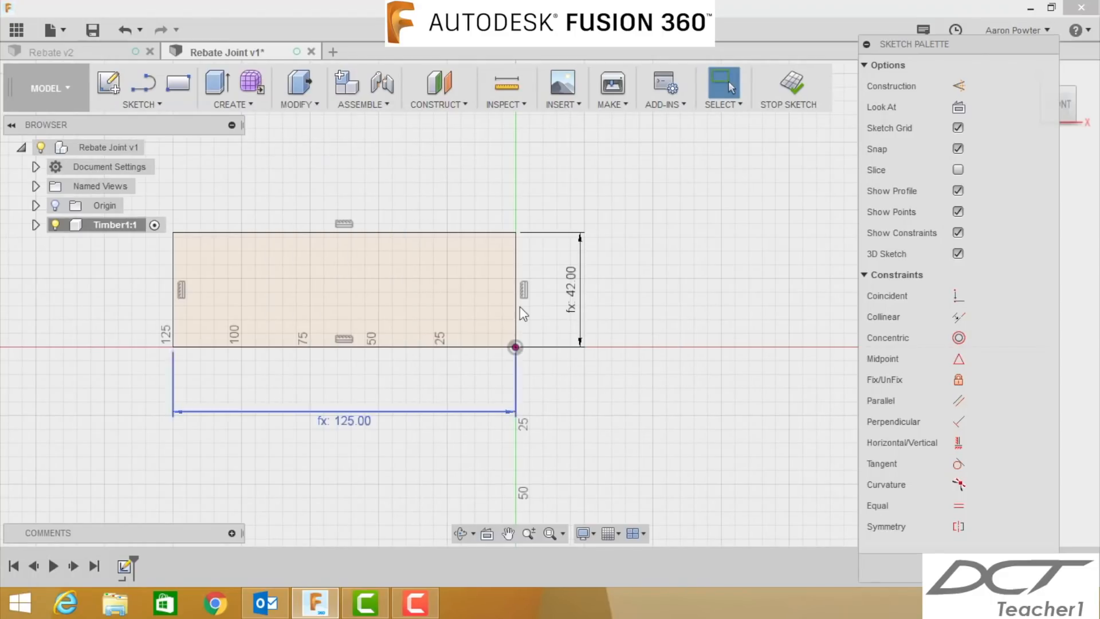
left_click(233, 83)
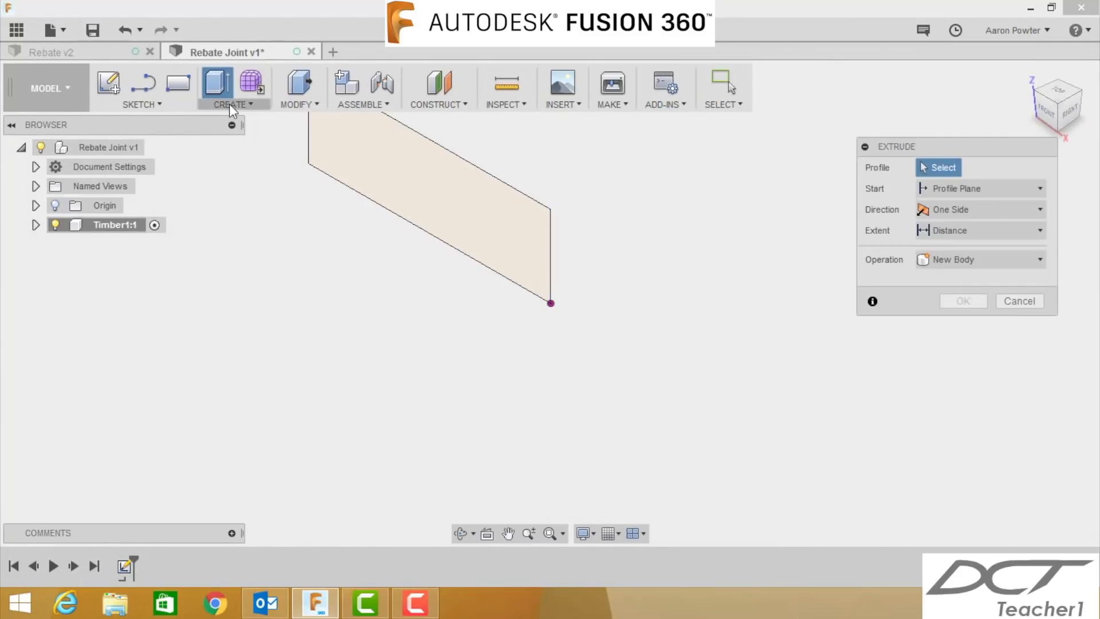
Extrude the rectangle profile by the Thickness parameter into a block and begin a sketch on its face
left_click(232, 104)
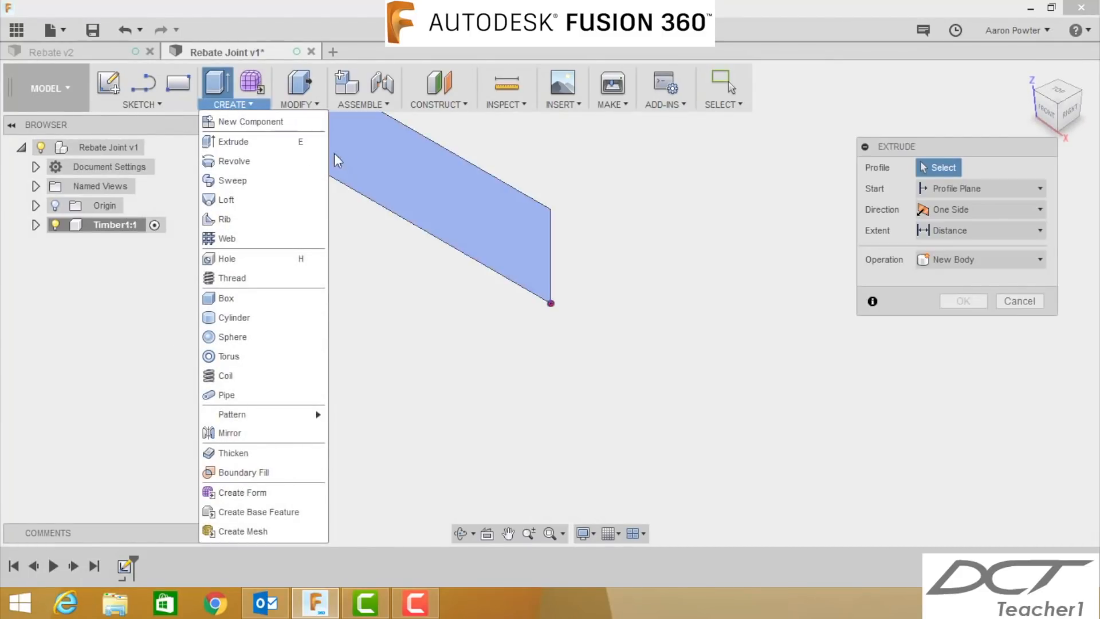
left_click(420, 211)
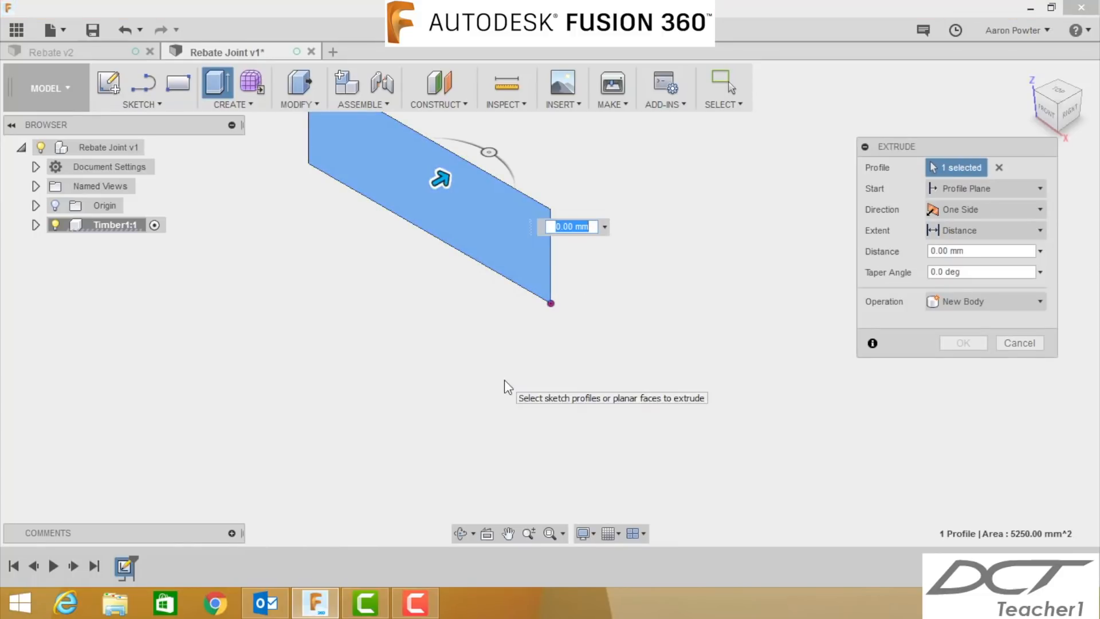
type("th")
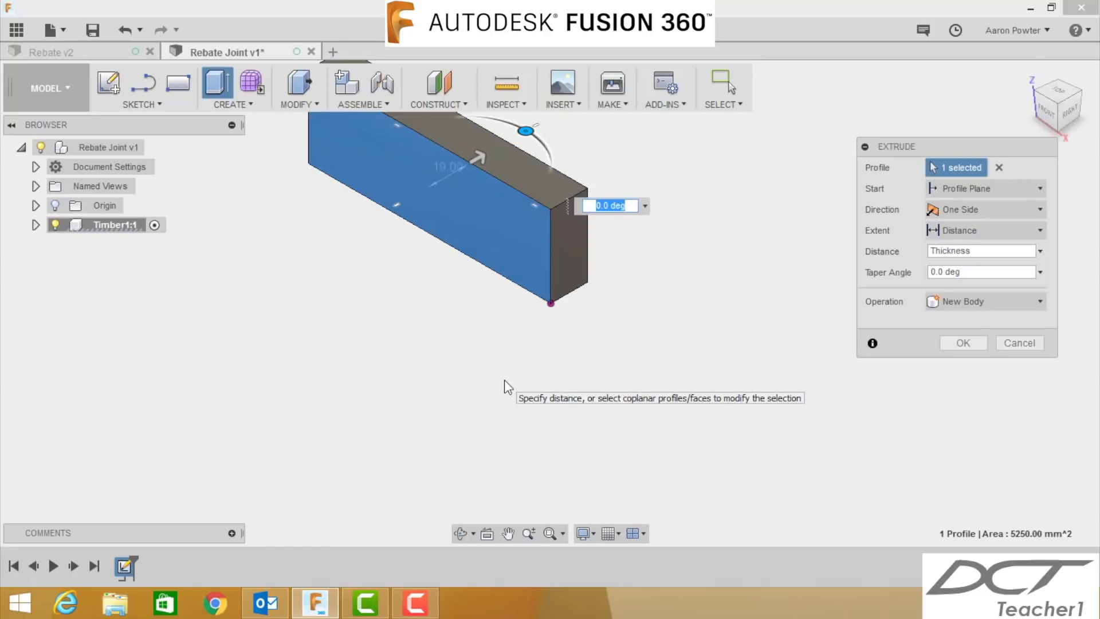
left_click(963, 343)
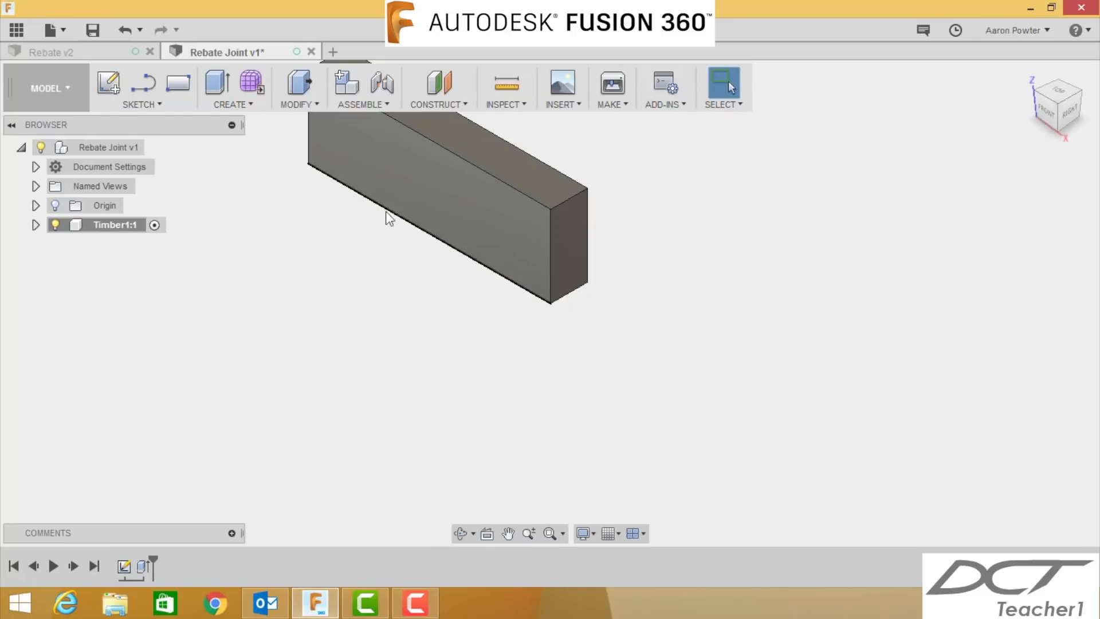
left_click_drag(389, 218, 359, 446)
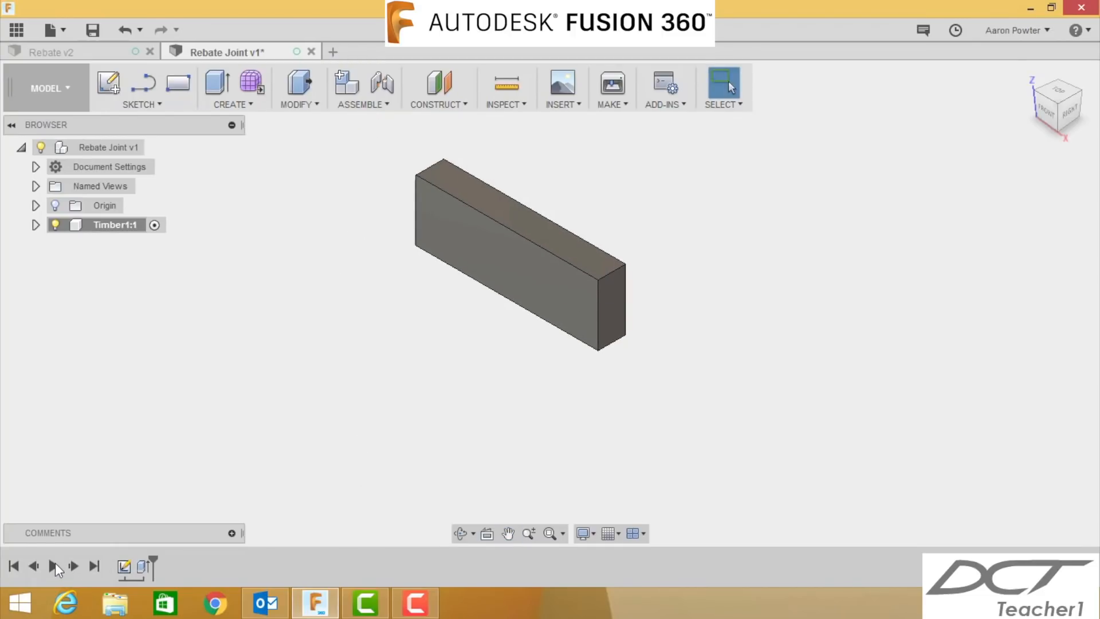
left_click(69, 566)
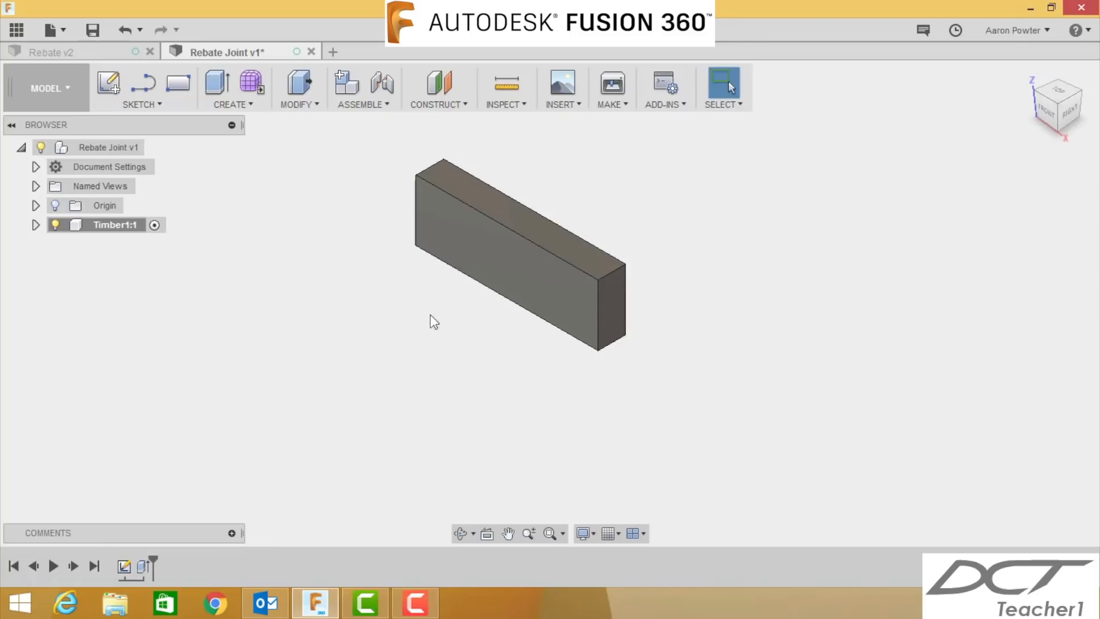
left_click(489, 268)
type("t")
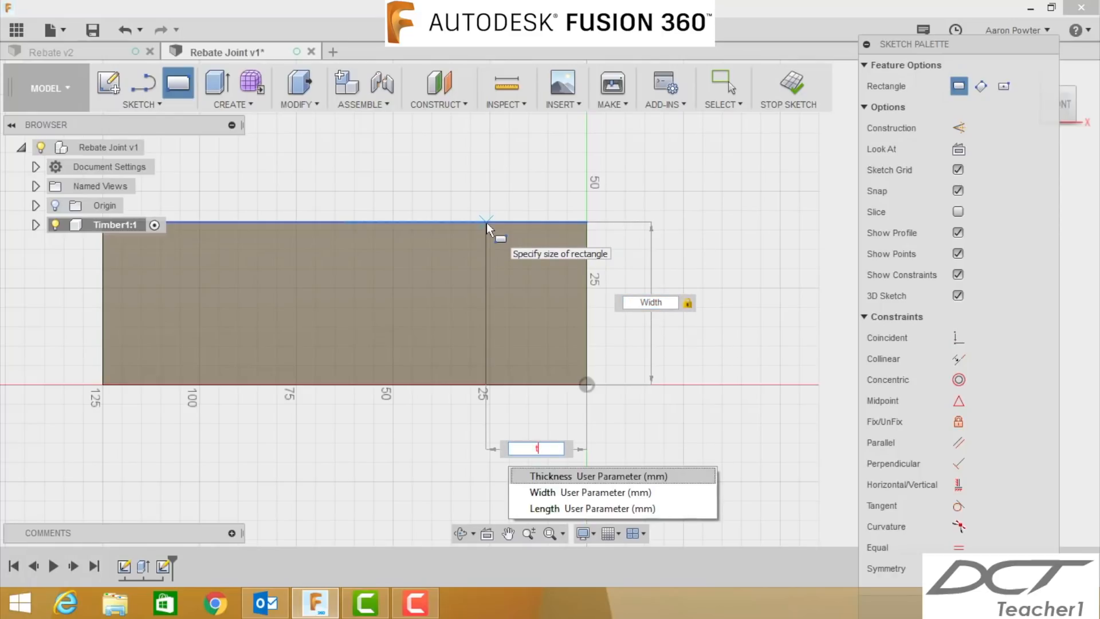
Size the end rectangle with Thickness and cut it into the block to a parameter-driven depth
left_click(551, 475)
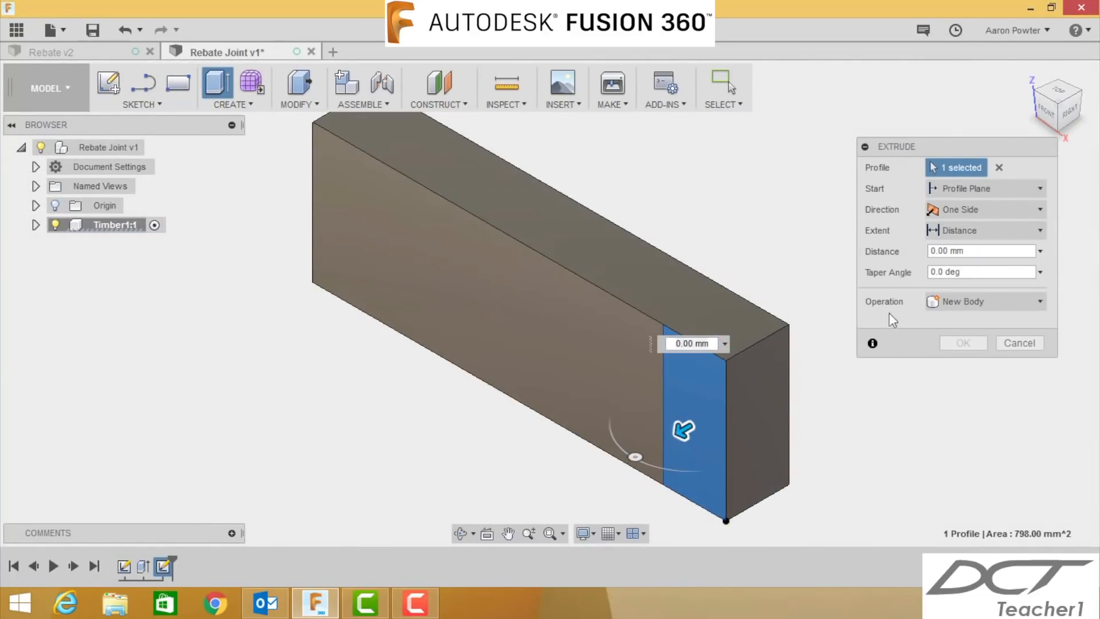
mouse_move(681, 429)
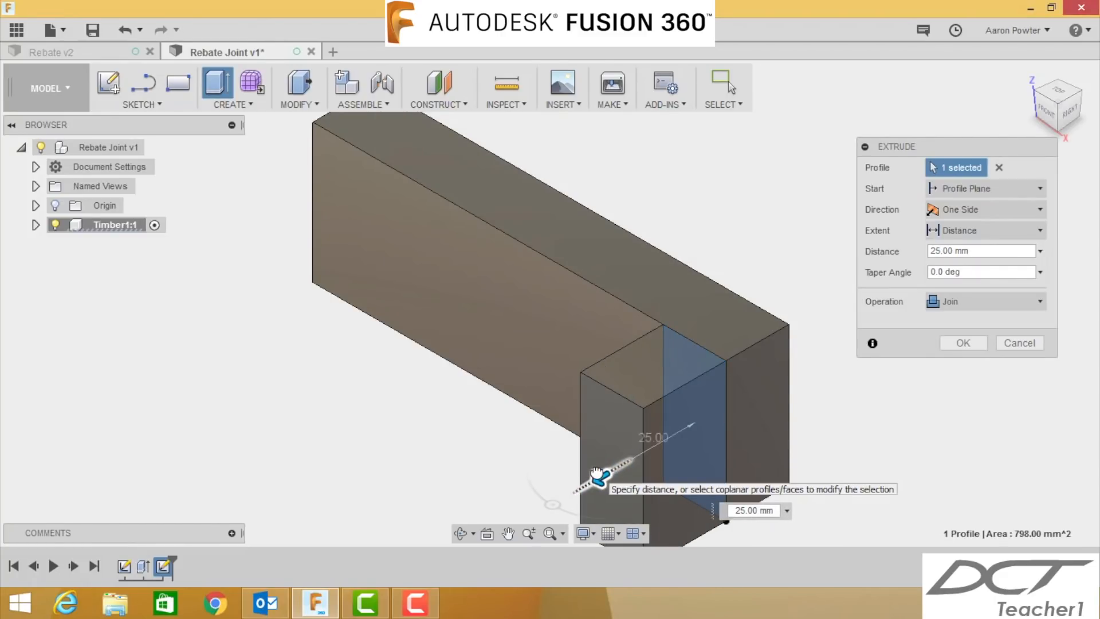
left_click_drag(598, 472, 567, 492)
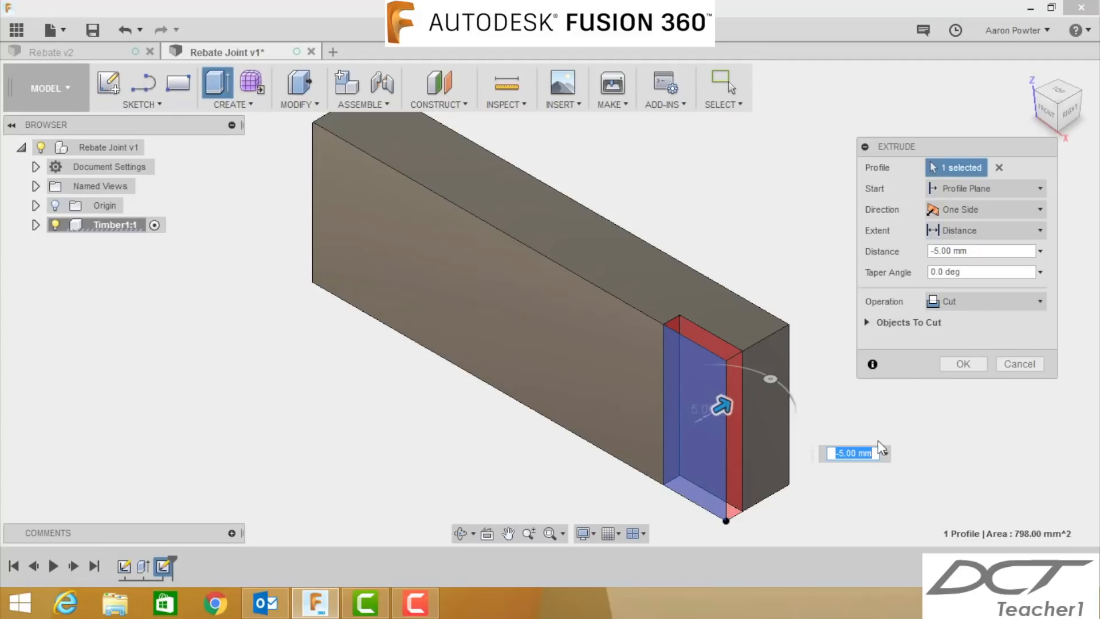
mouse_move(915, 428)
type("-")
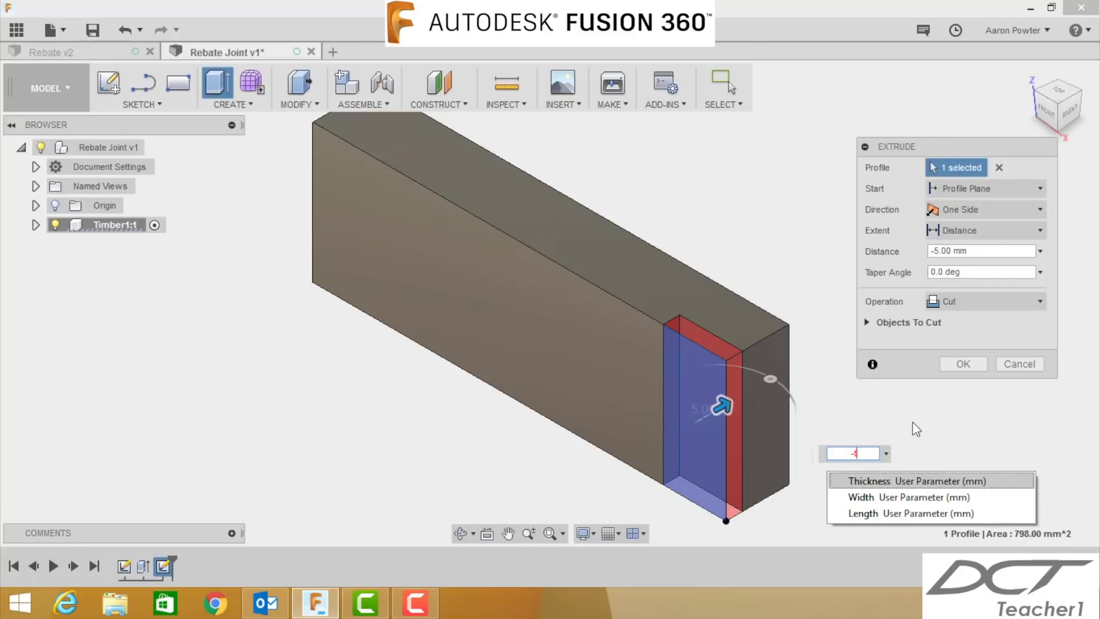
left_click(869, 480)
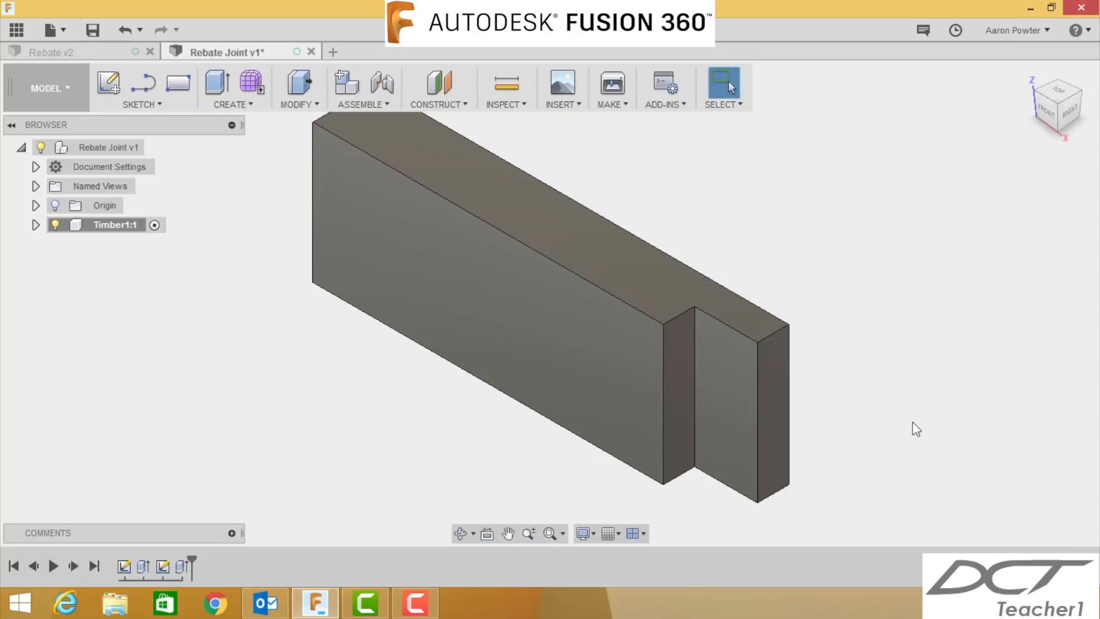
mouse_move(917, 410)
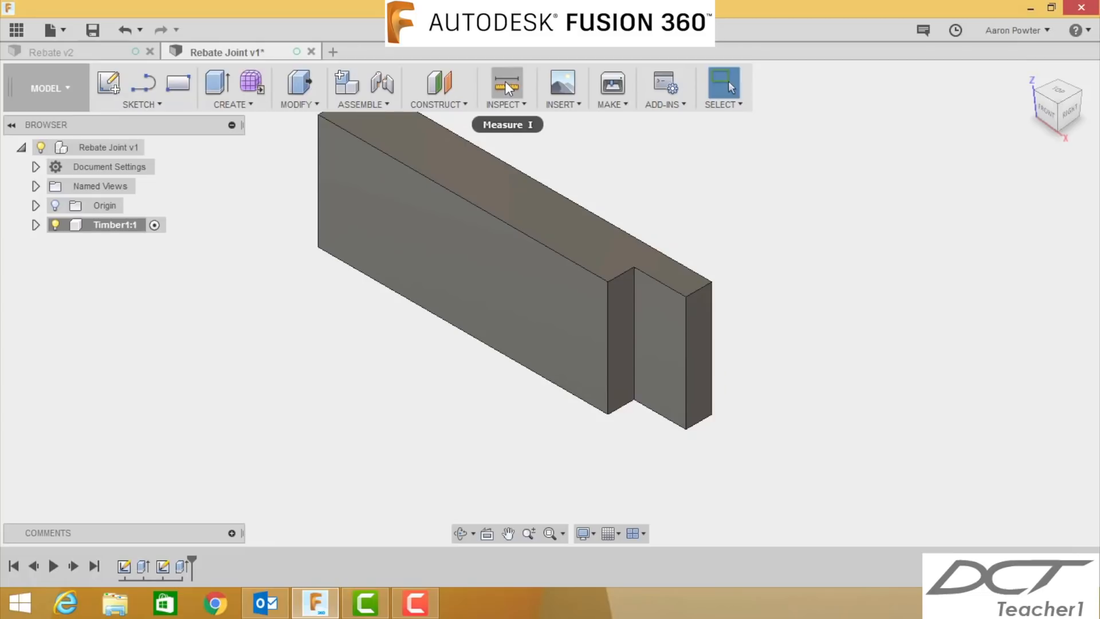
mouse_move(868, 261)
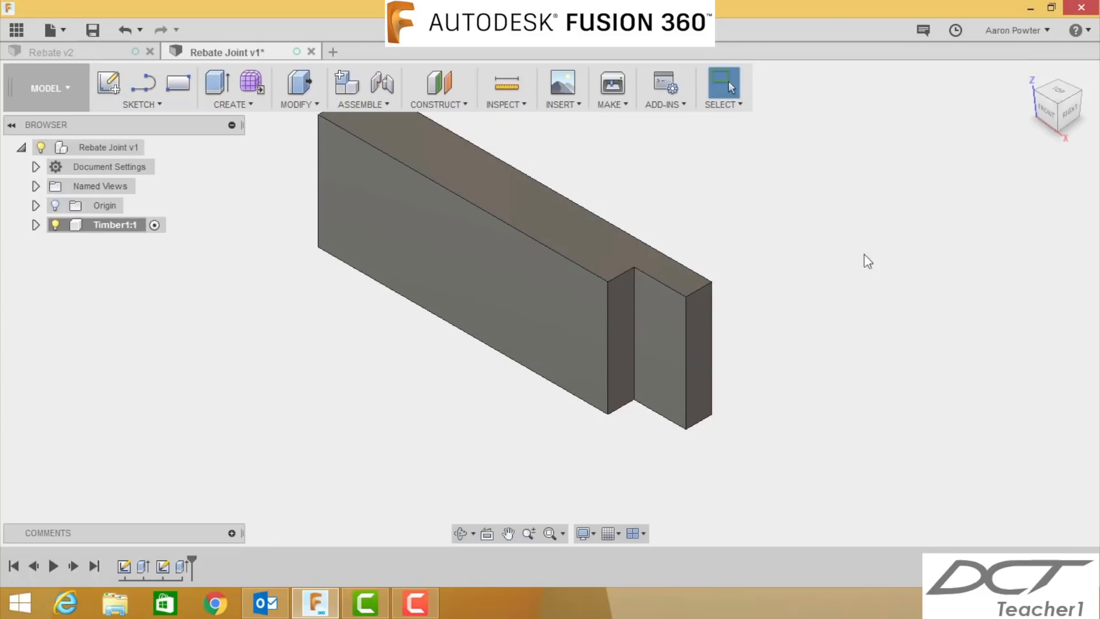
mouse_move(505, 86)
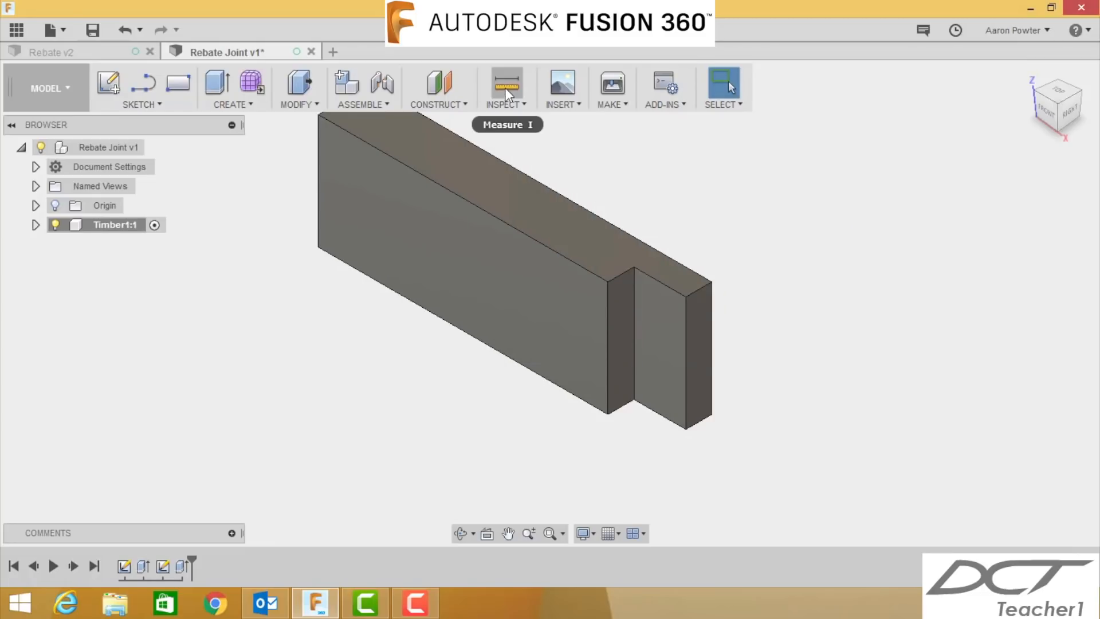
left_click(506, 83)
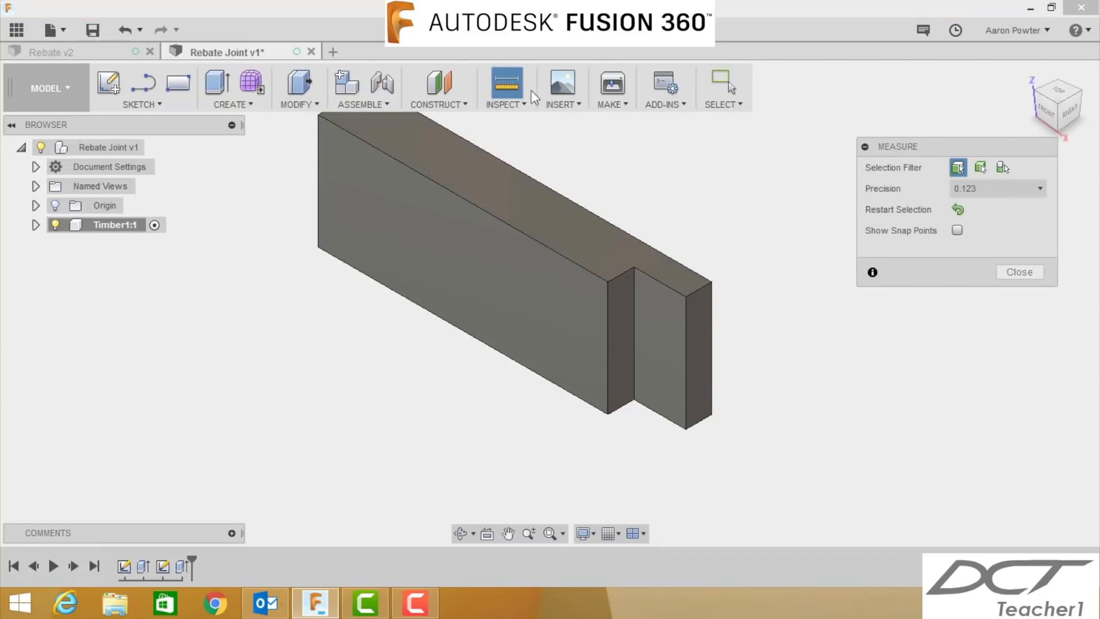
left_click(696, 347)
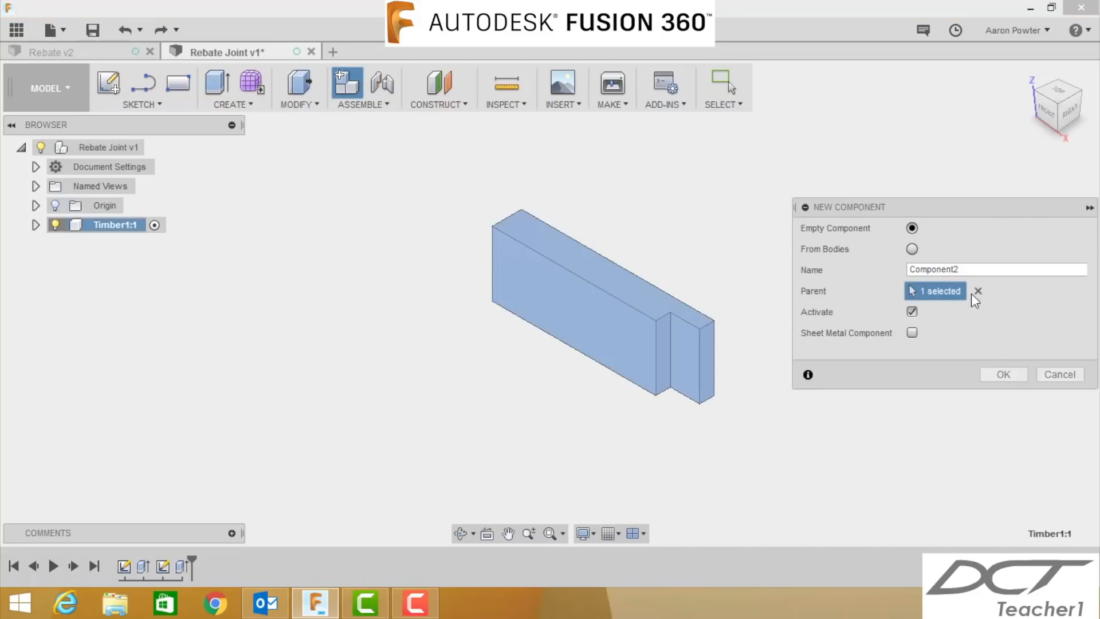
Create an active empty component named Timber2 and start a sketch for it
left_click(107, 148)
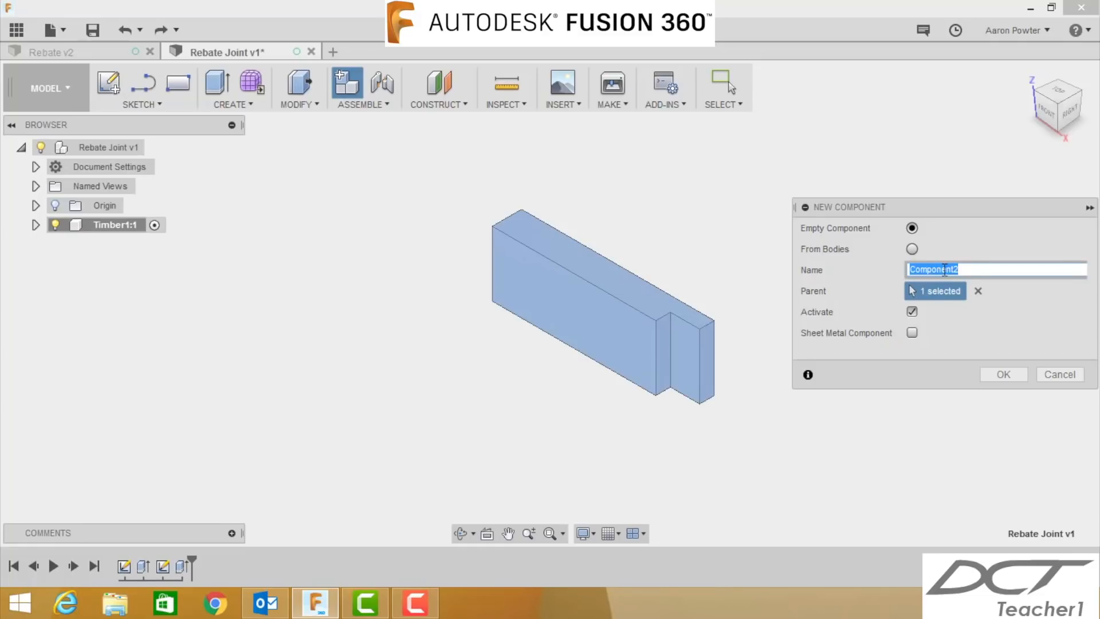
type("Timberr")
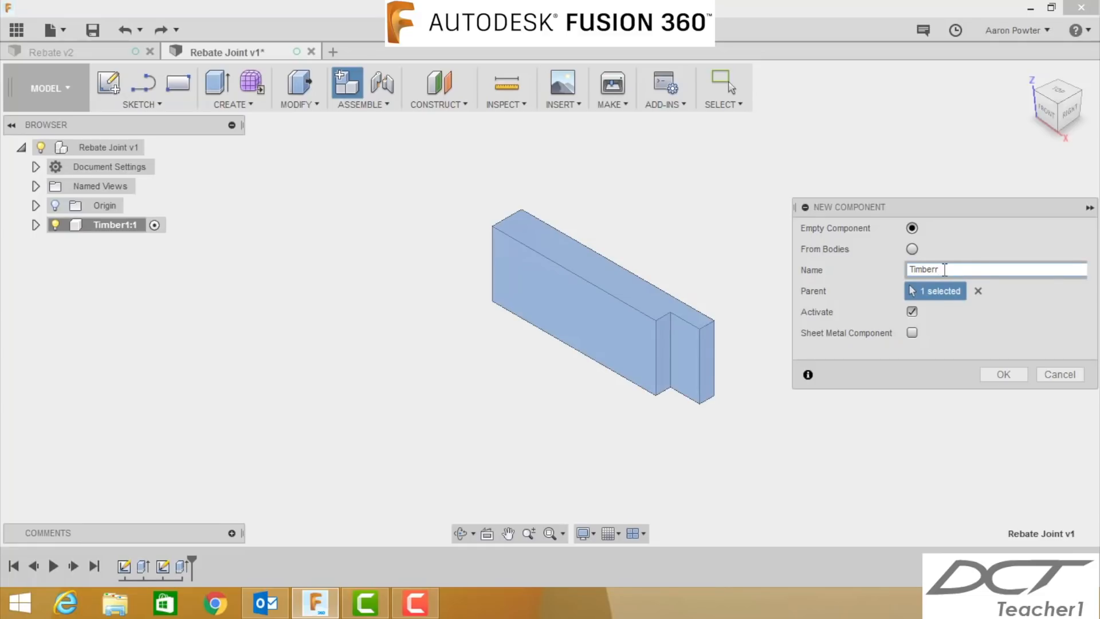
left_click(1002, 373)
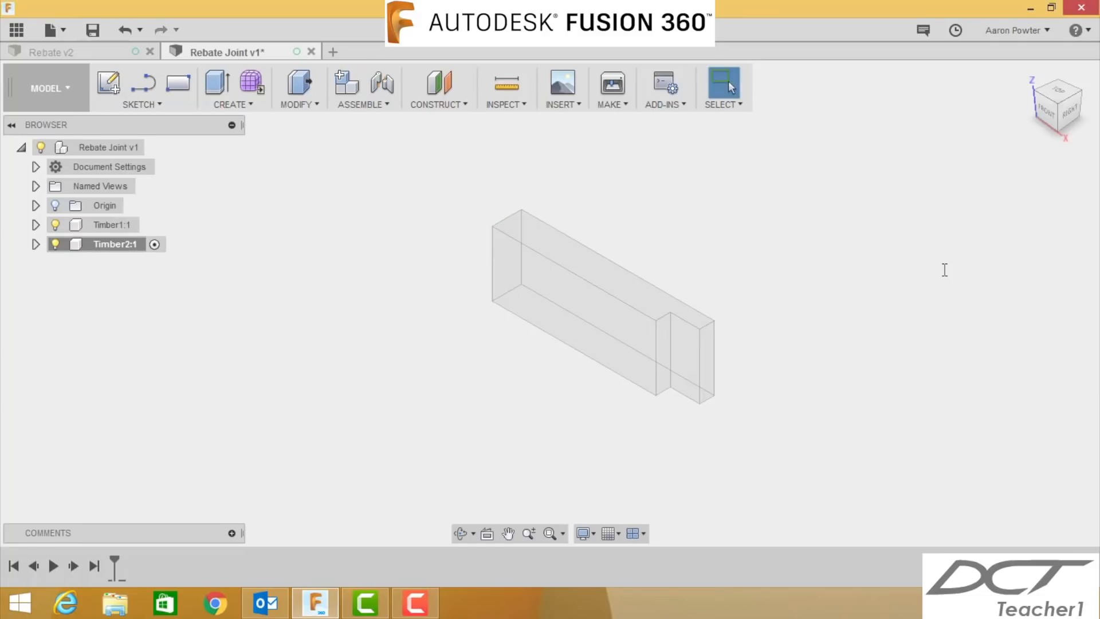
left_click(108, 83)
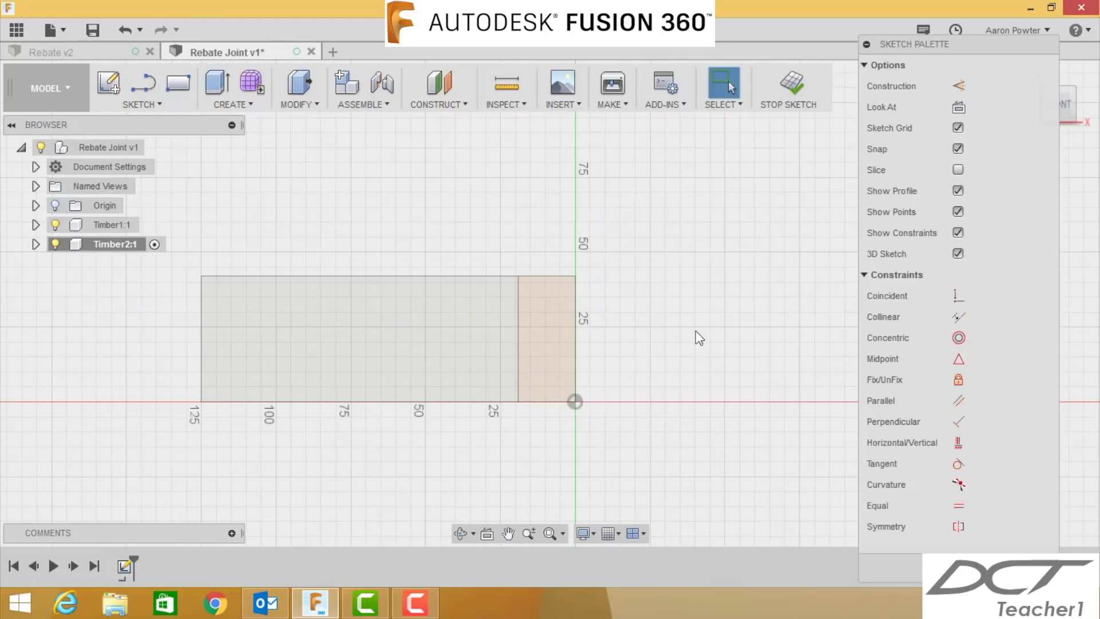
Sketch a Width-by-Thickness rectangle, extrude it by Length into Timber2, and reactivate the root
left_click(177, 80)
type("Thickness")
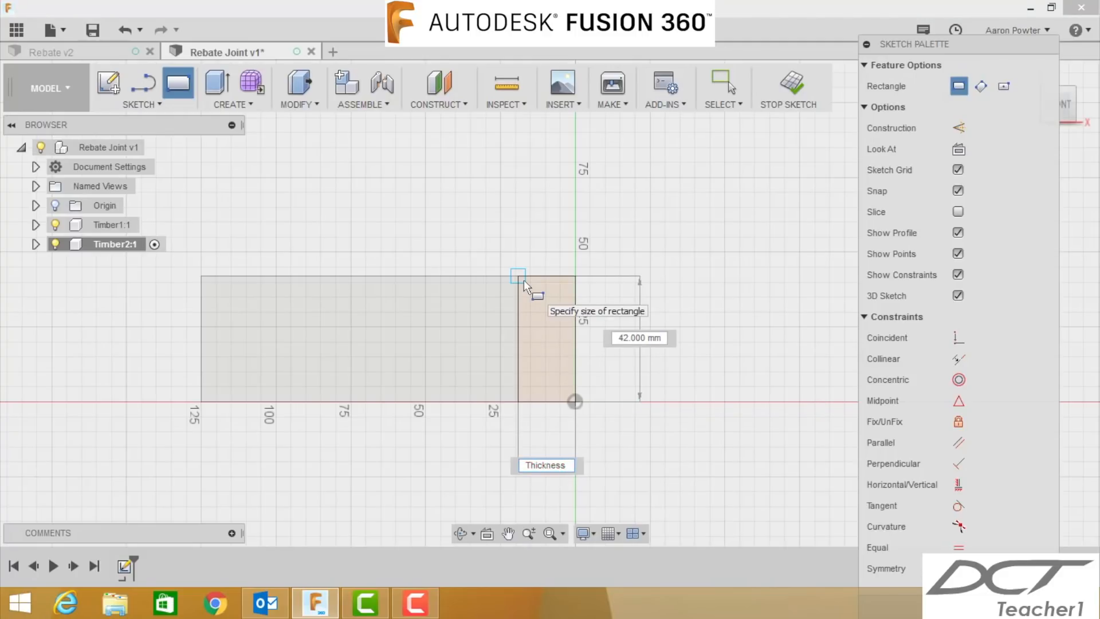
type("wid")
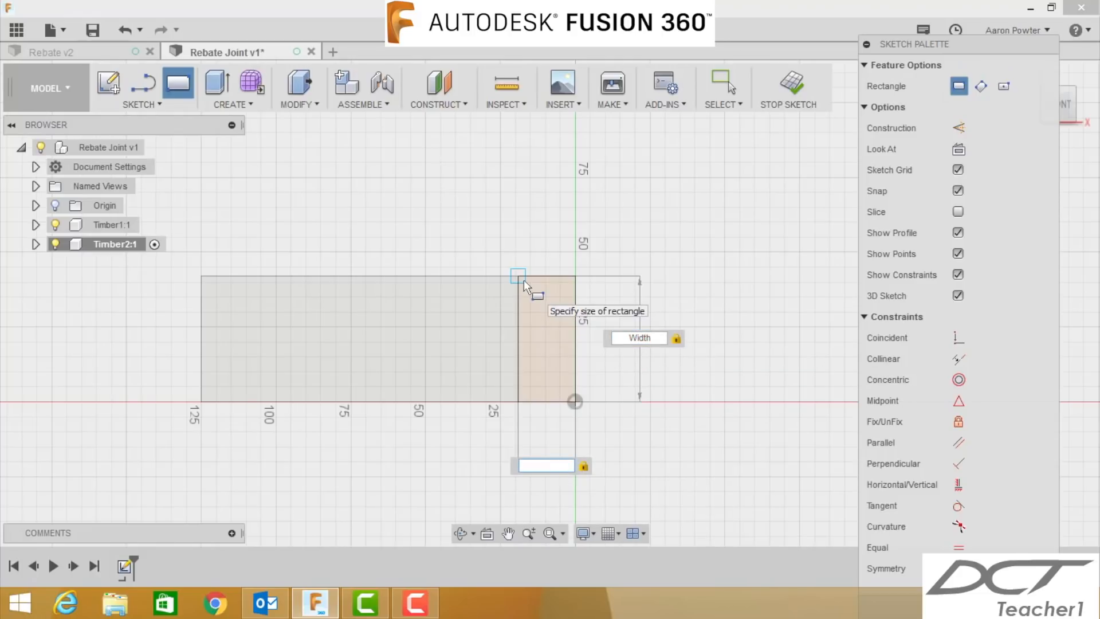
type("th")
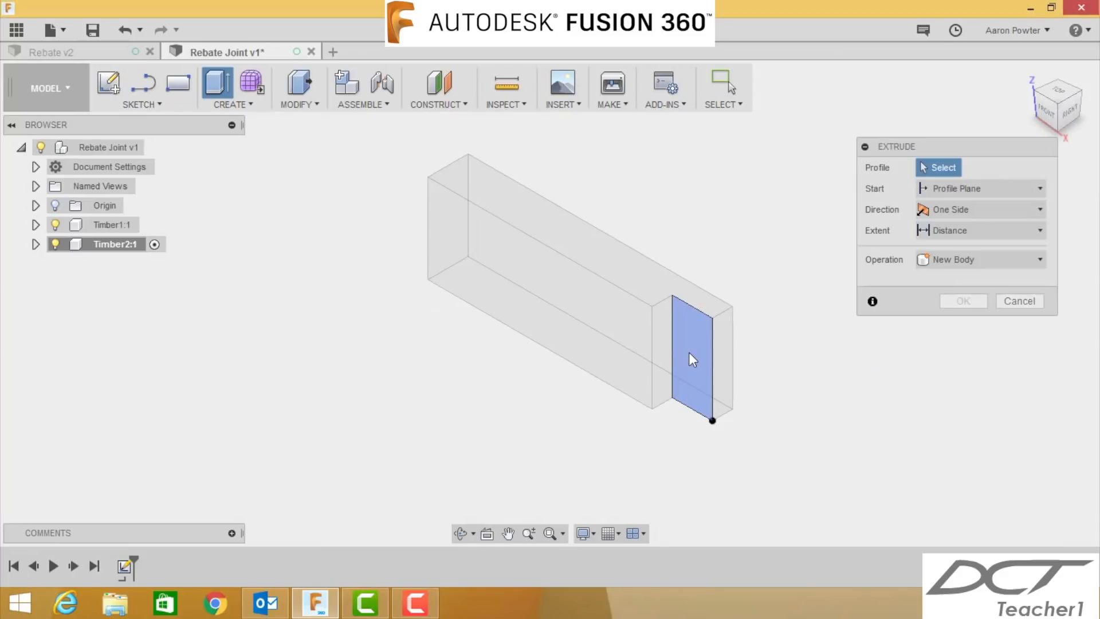
left_click(691, 357)
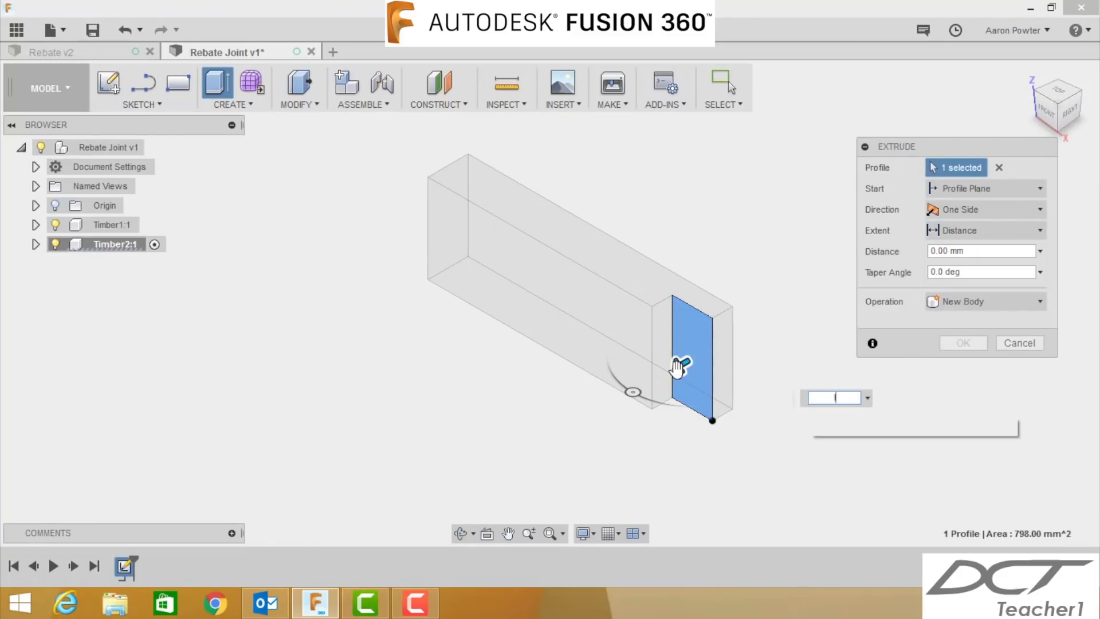
type("le")
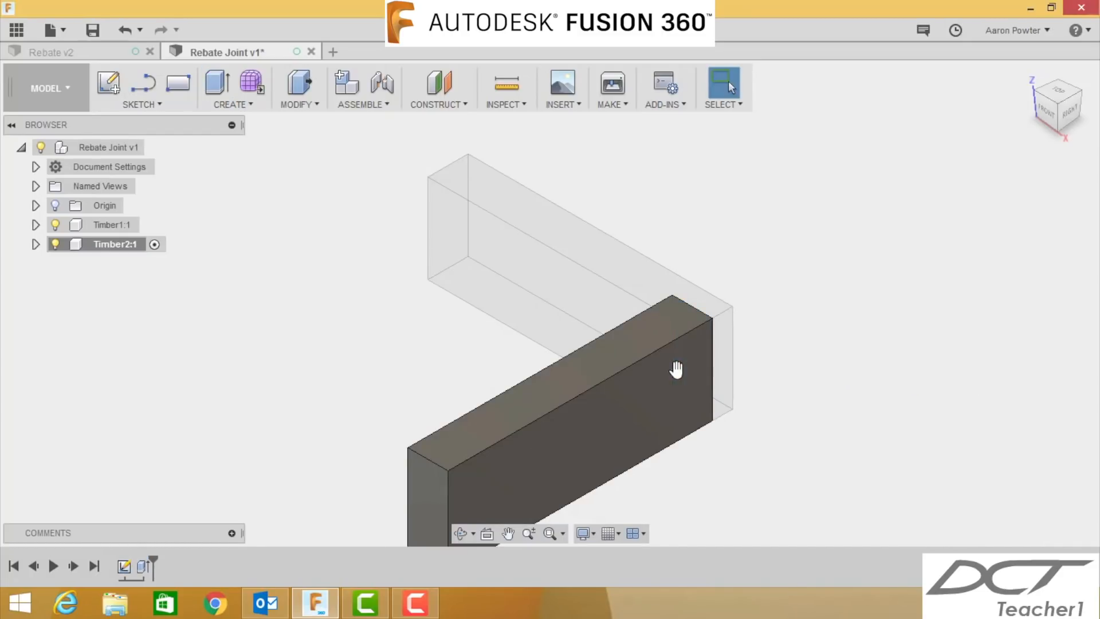
left_click_drag(678, 370, 624, 316)
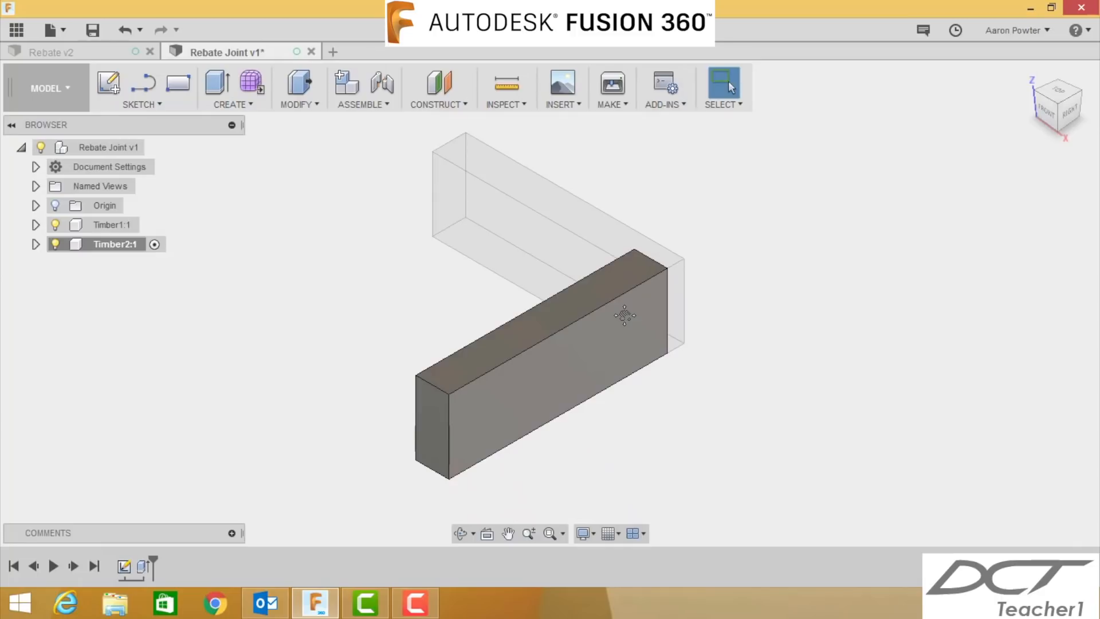
left_click(92, 30)
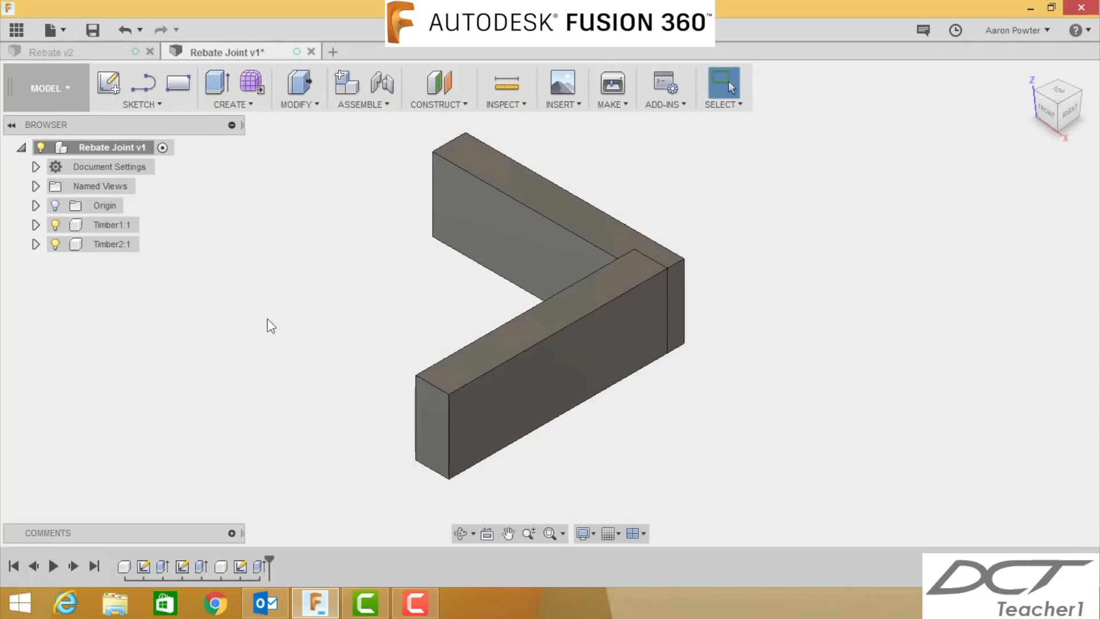
Bring up the Appearance library from the root component's context menu
right_click(113, 147)
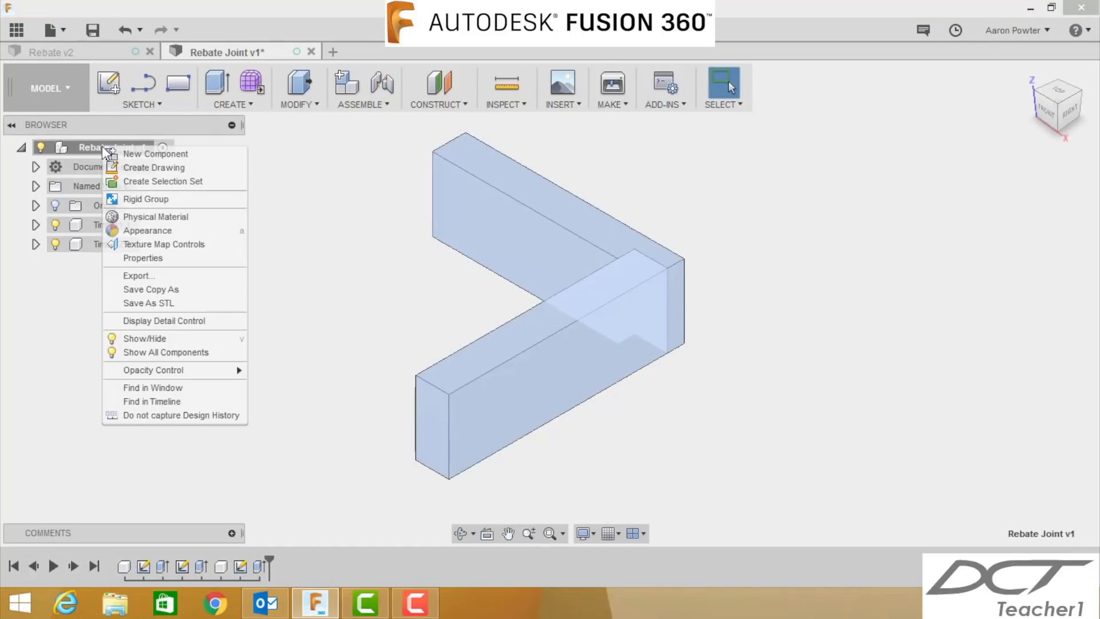
left_click(147, 230)
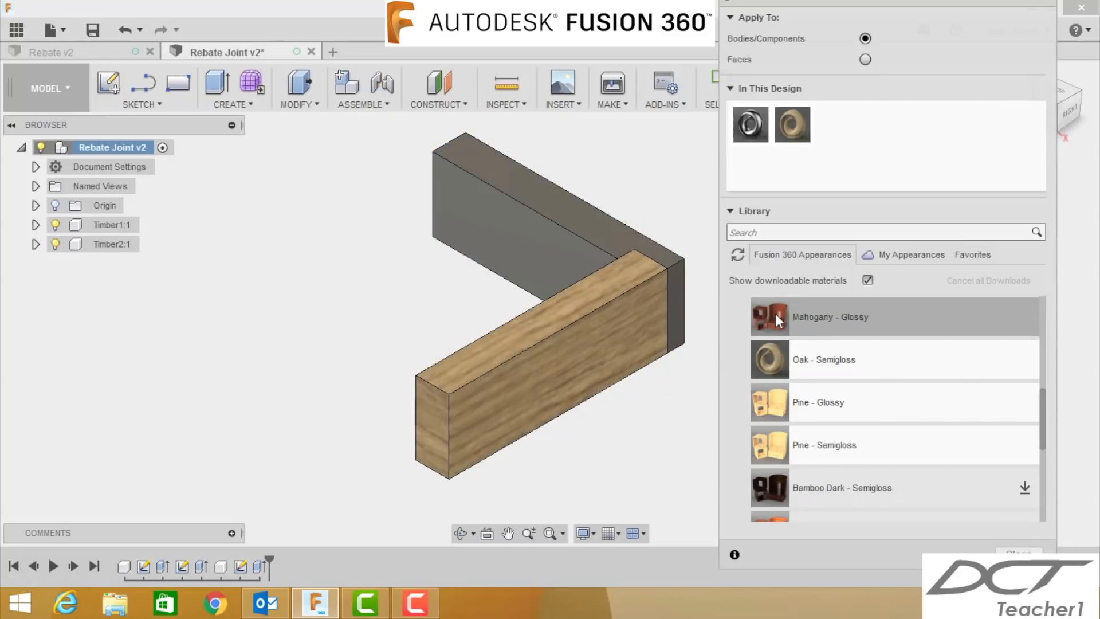
mouse_move(770, 403)
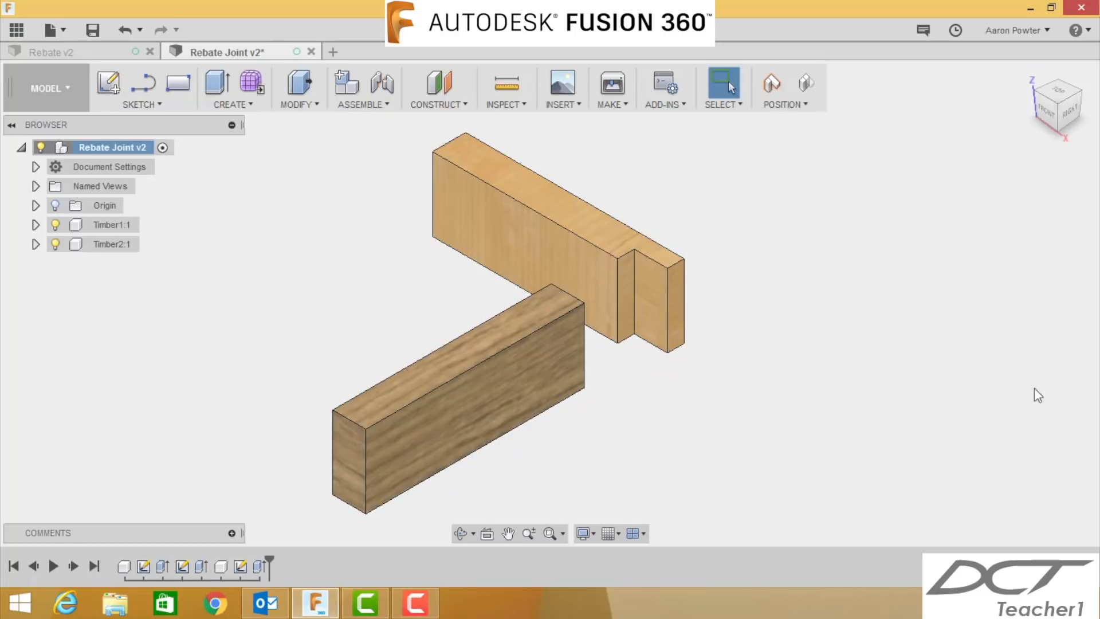
mouse_move(217, 84)
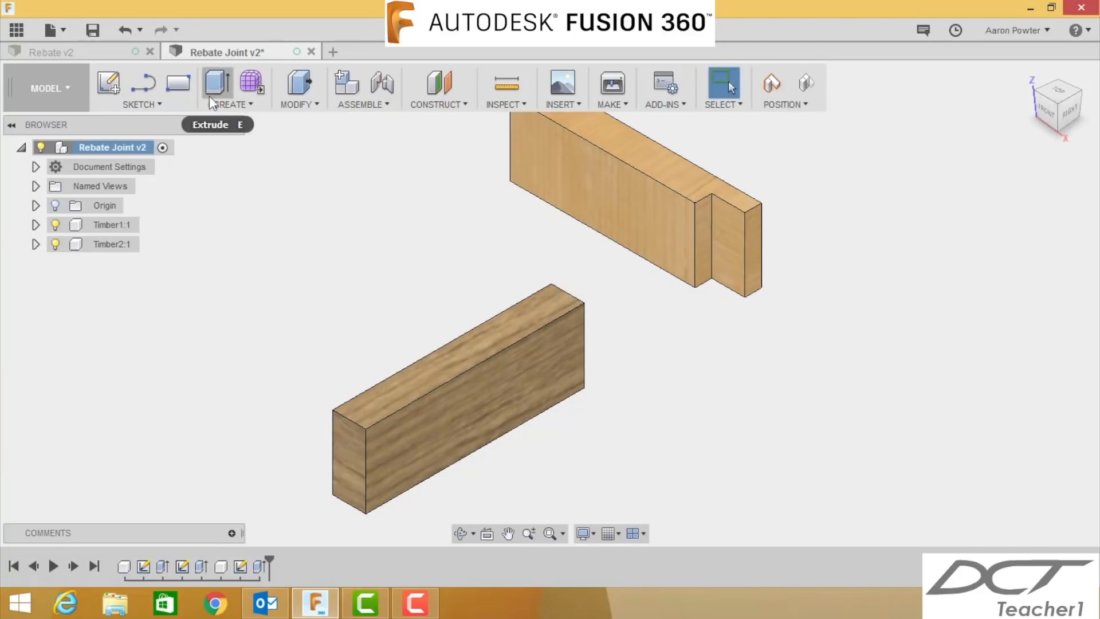
mouse_move(346, 84)
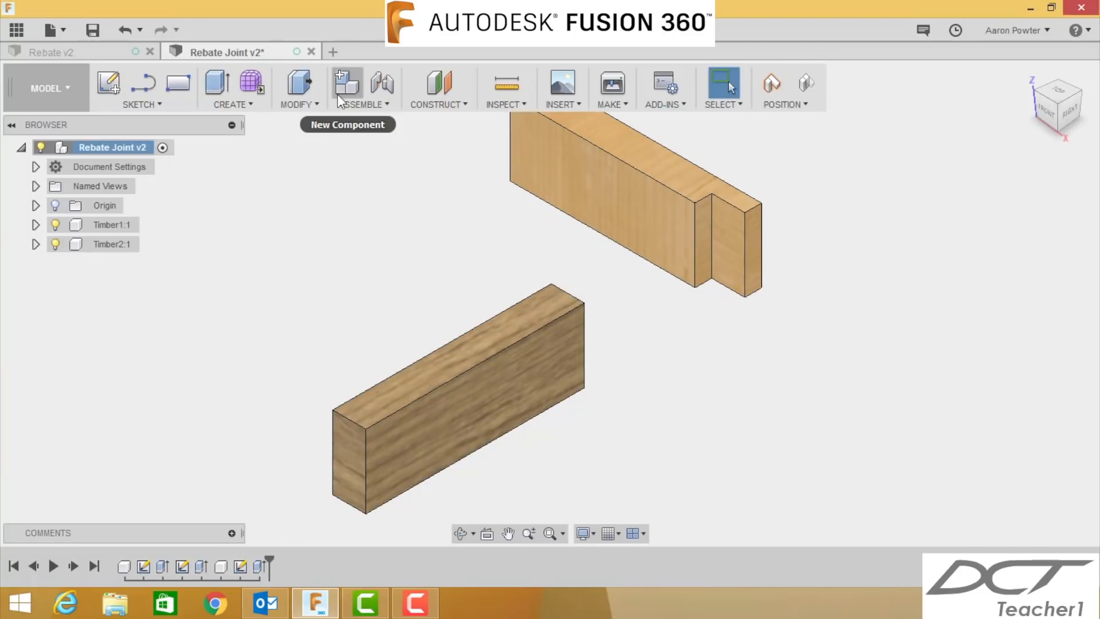
Lock Timber1 and Timber2 together with a Rigid as-built joint
left_click(361, 89)
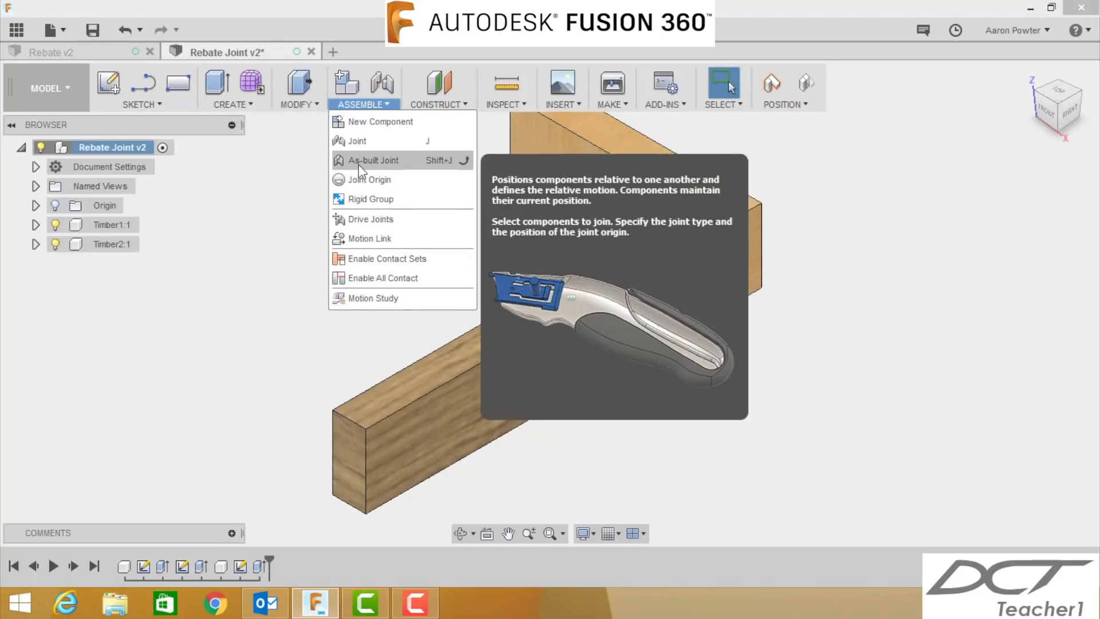
left_click(373, 161)
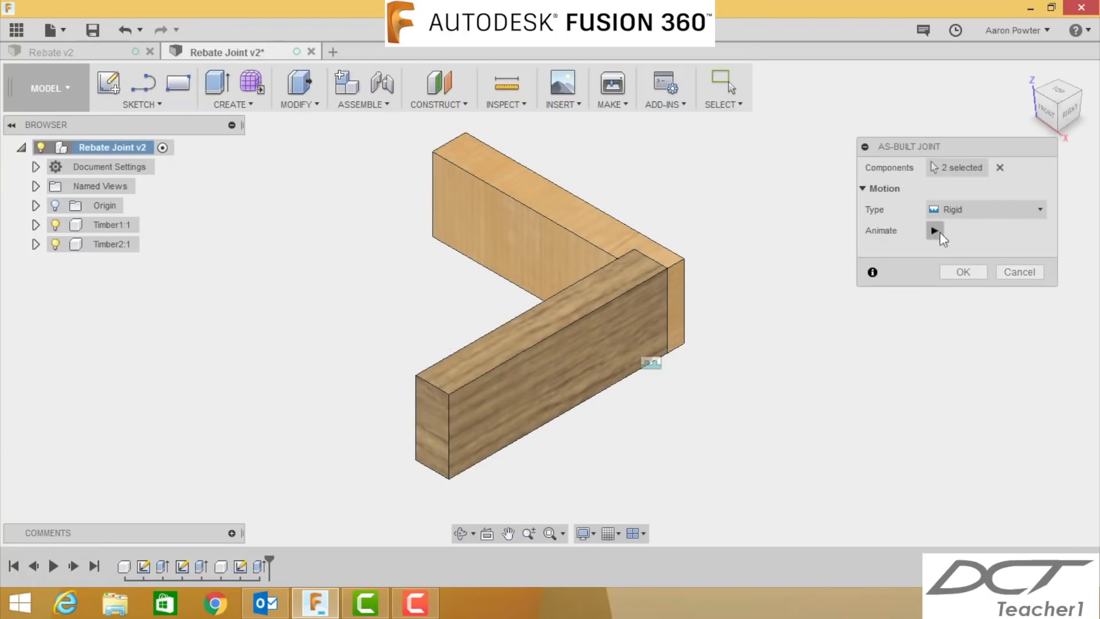
mouse_move(962, 274)
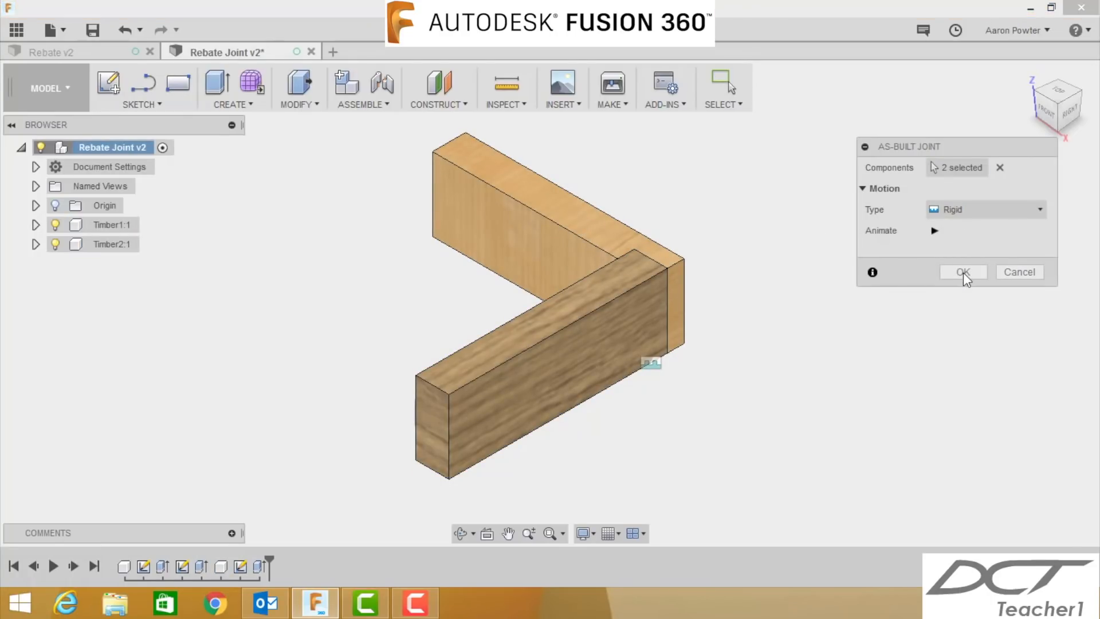
left_click(961, 272)
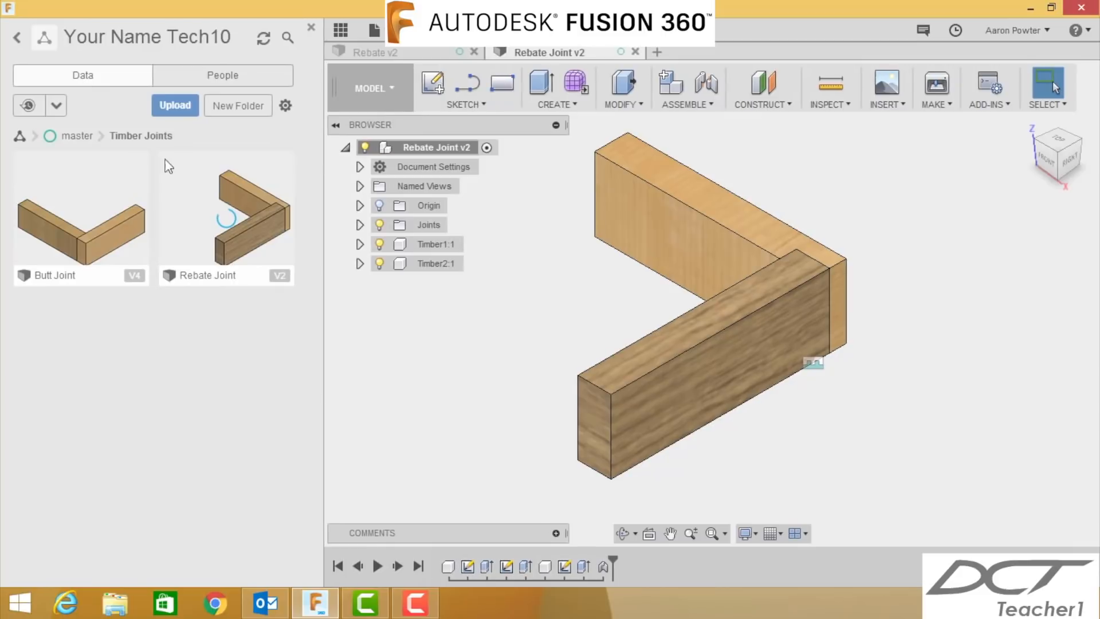
mouse_move(235, 258)
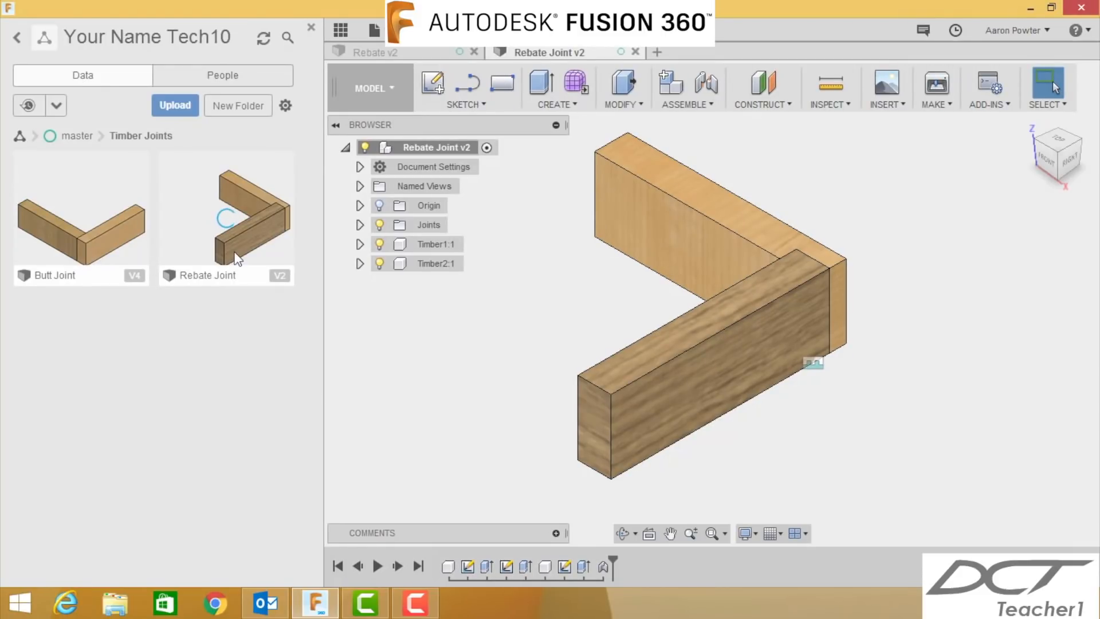